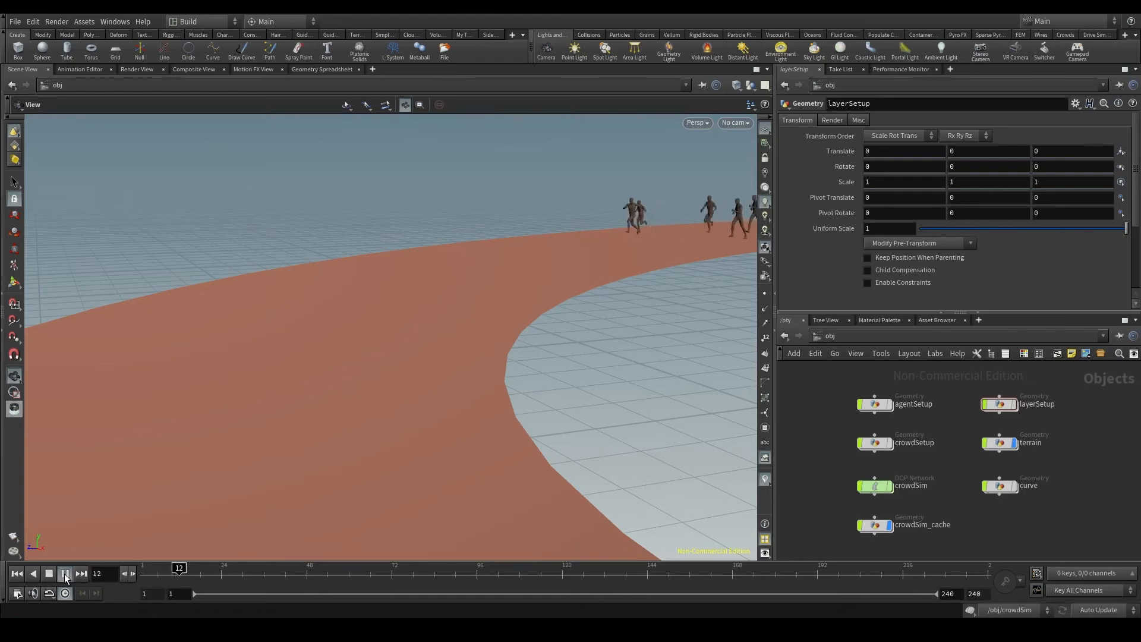
Toggle the timeline playback of the crowd animation so the agents run again.
click(65, 573)
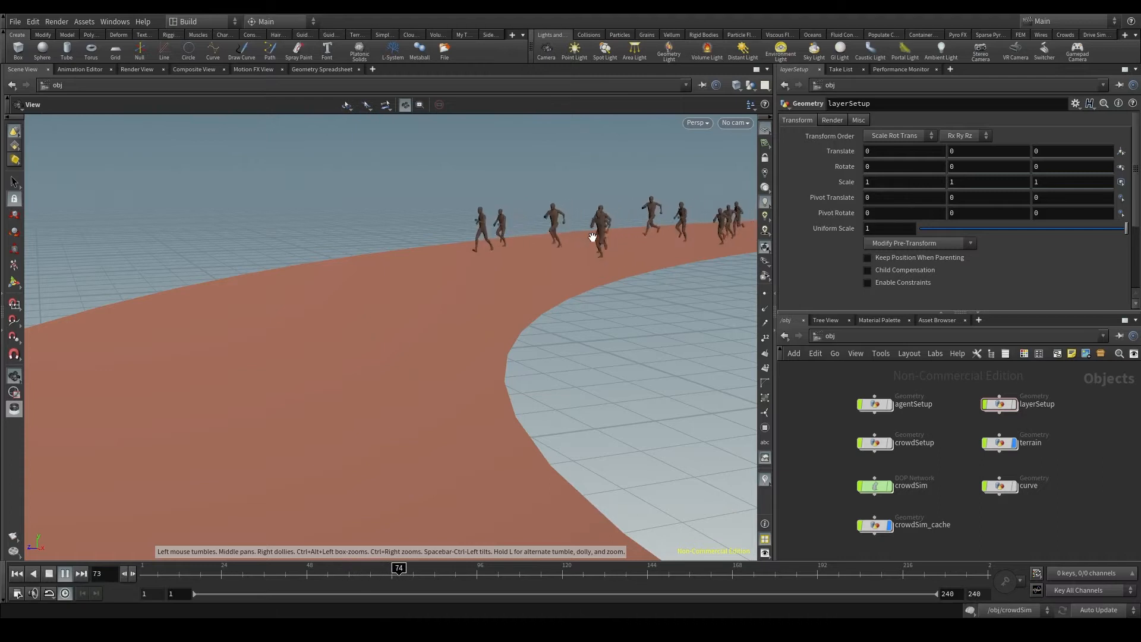
click(64, 573)
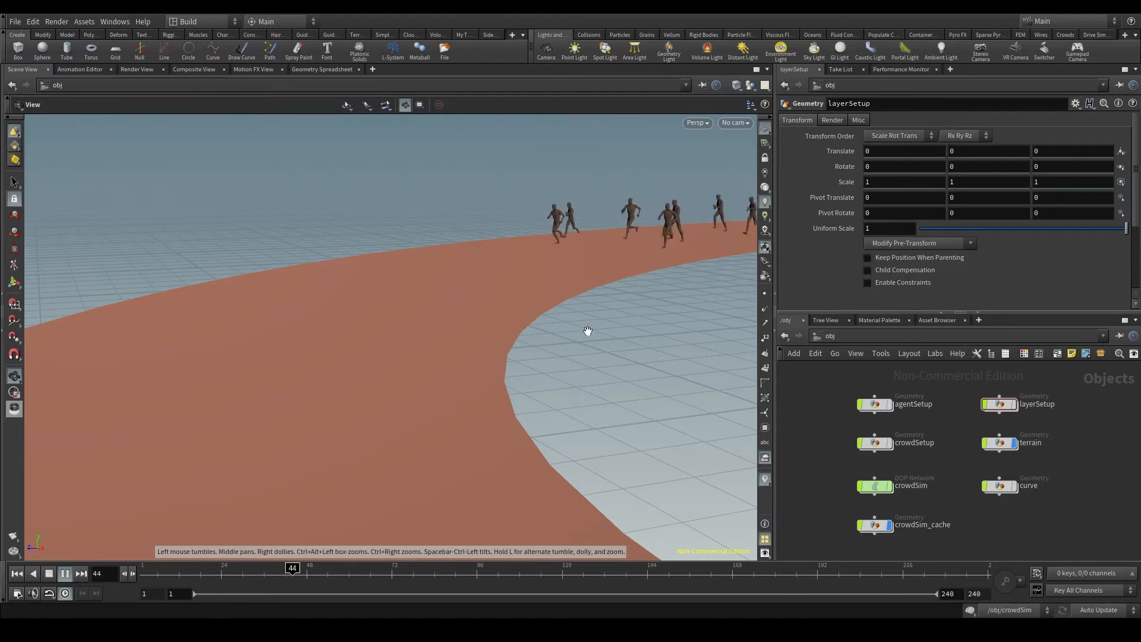
click(64, 574)
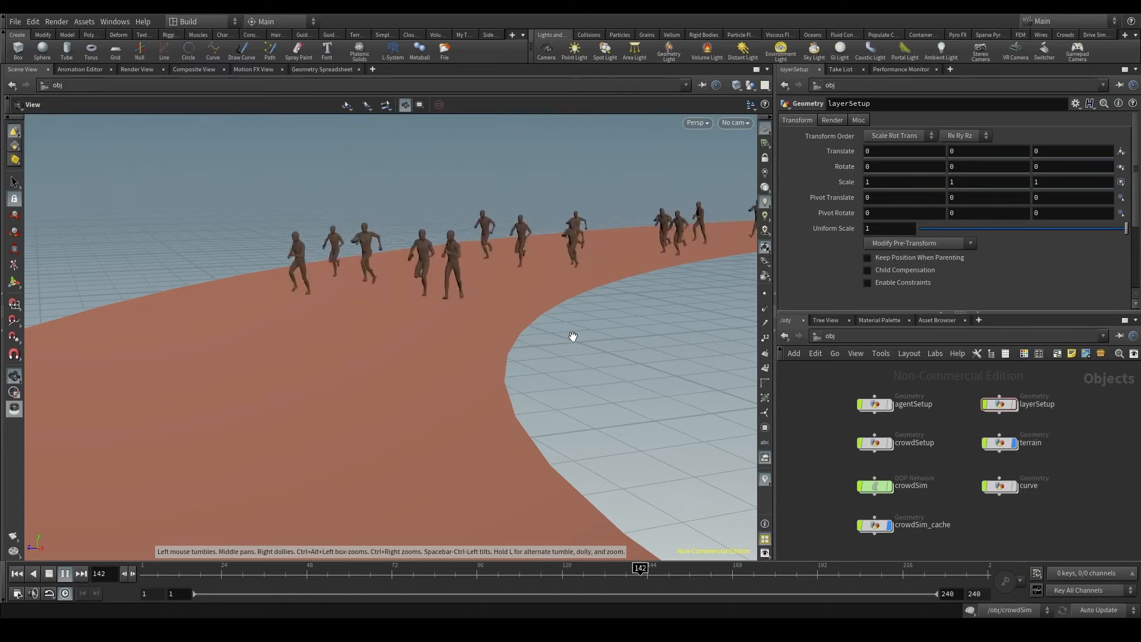
click(64, 573)
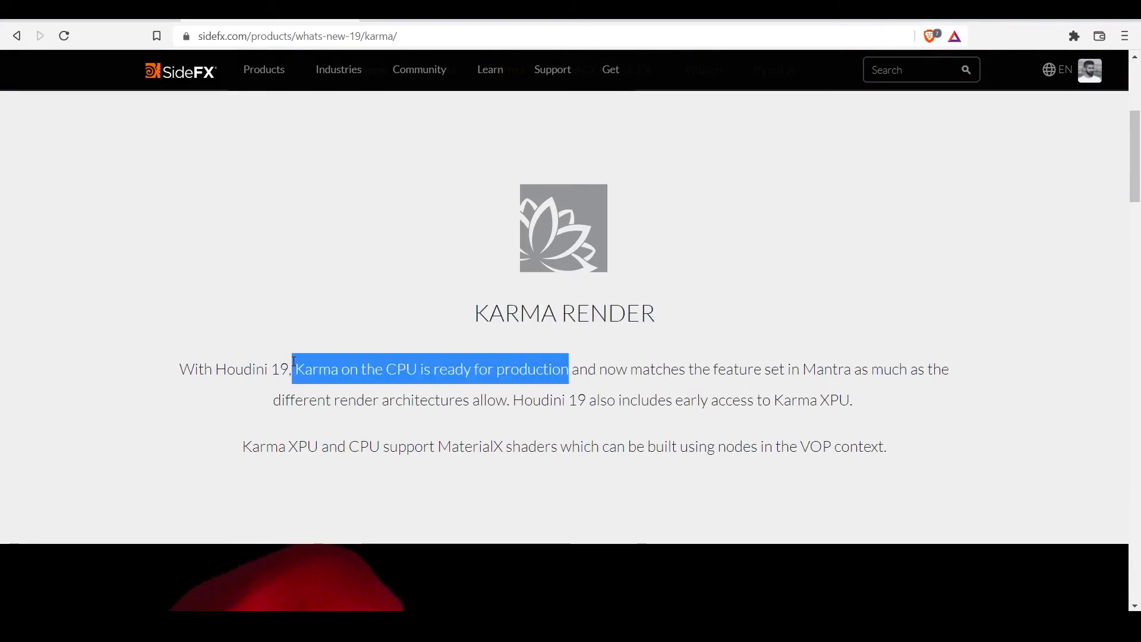
scroll(down, 3)
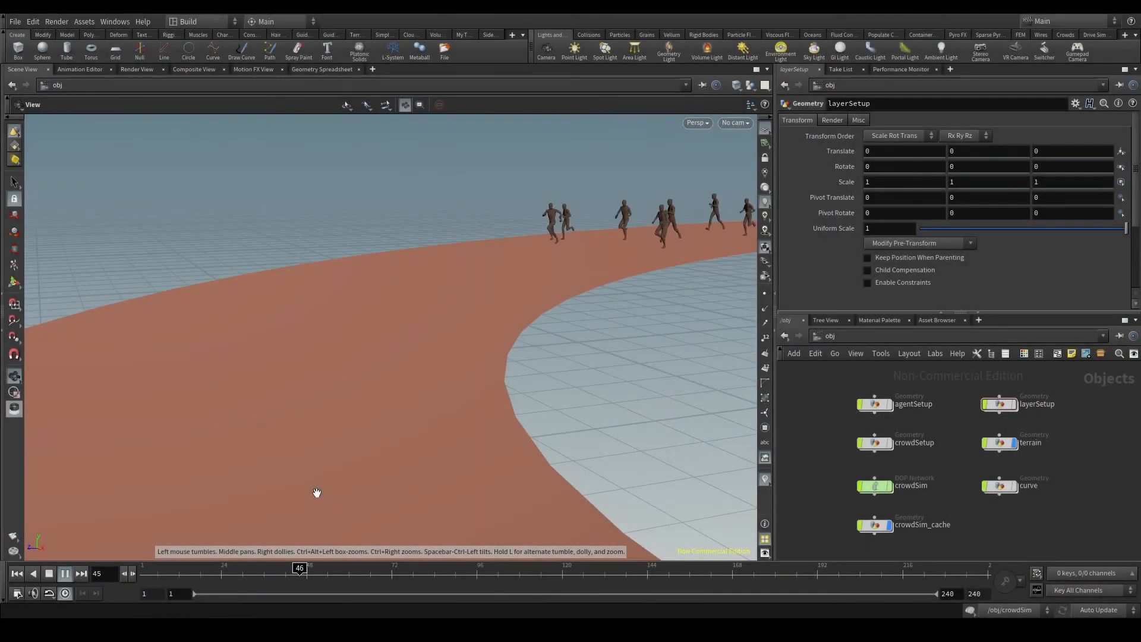
click(65, 574)
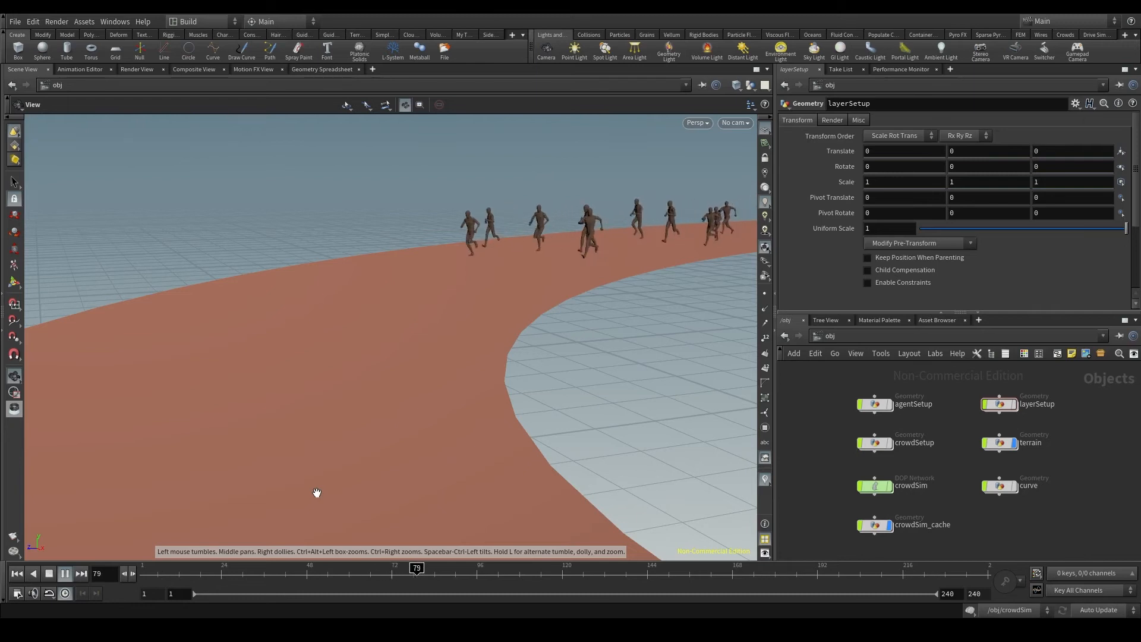
click(64, 574)
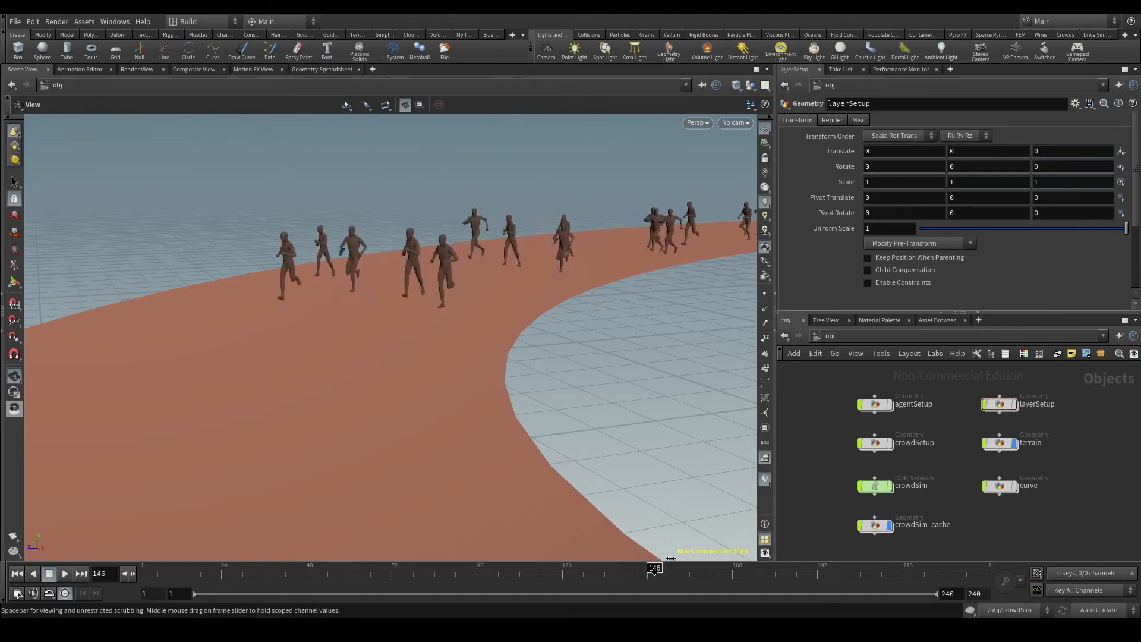
drag(654, 568, 380, 567)
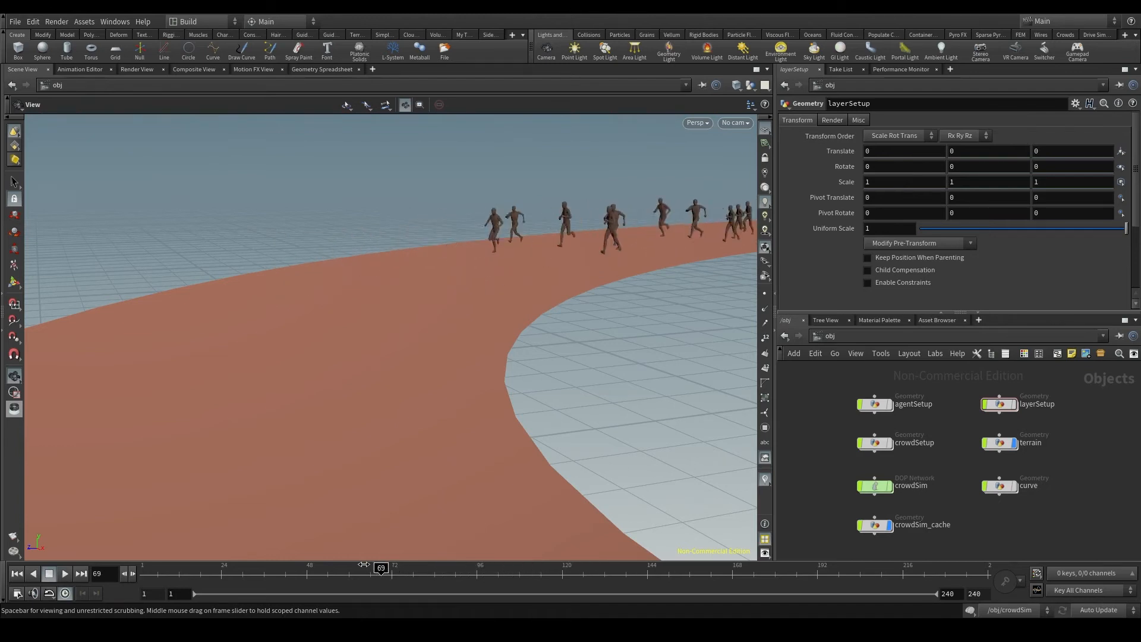
drag(381, 568, 678, 568)
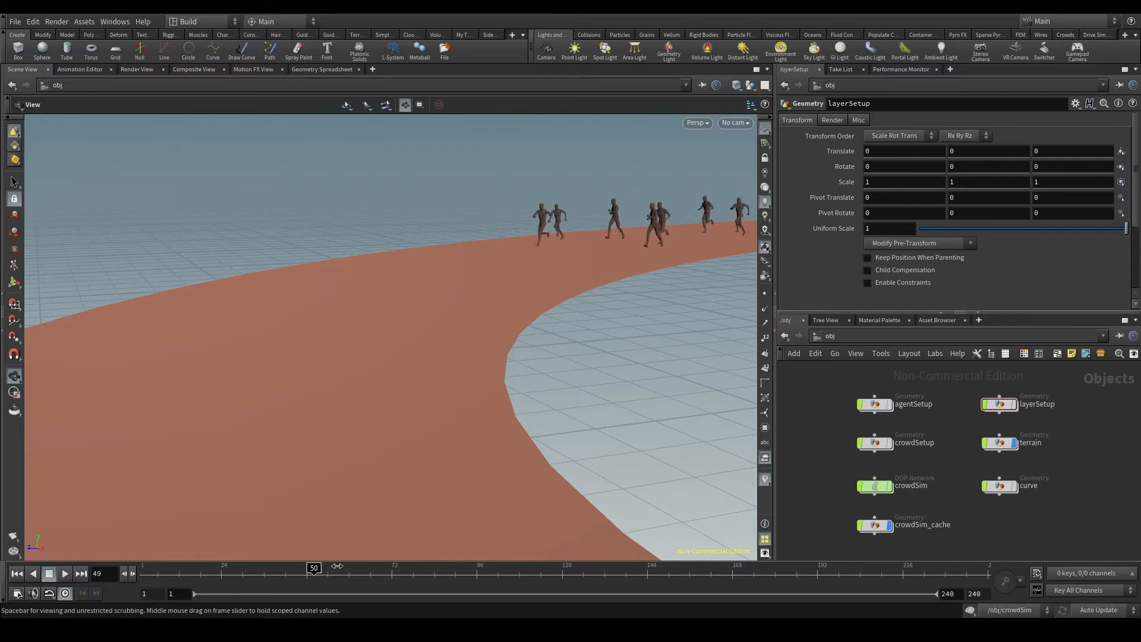
drag(314, 567, 636, 567)
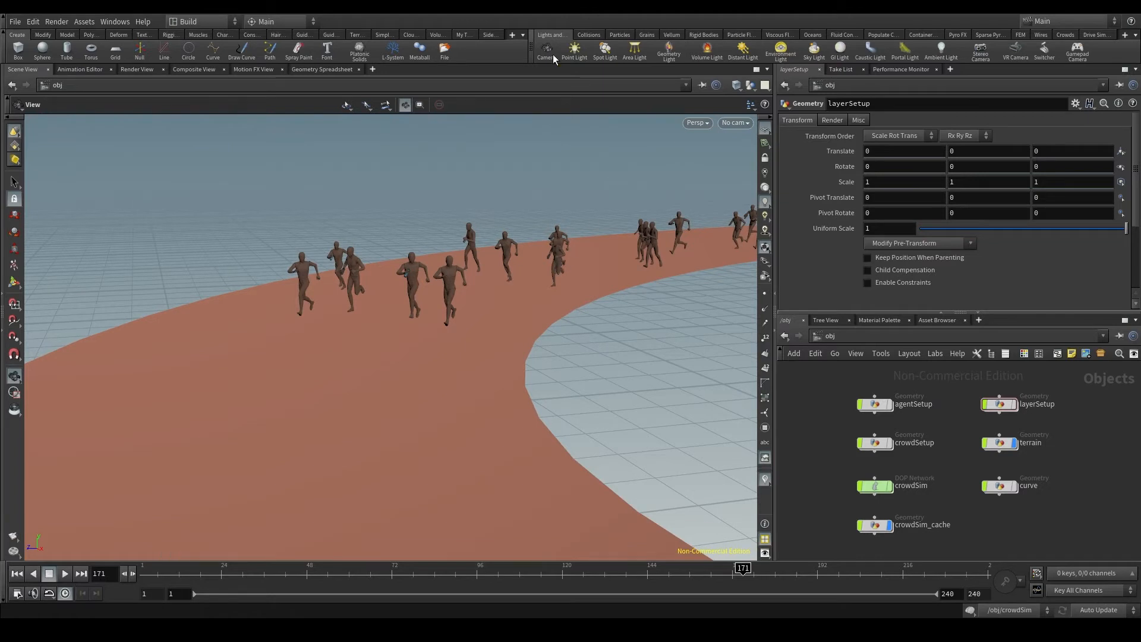
mouse_move(546, 52)
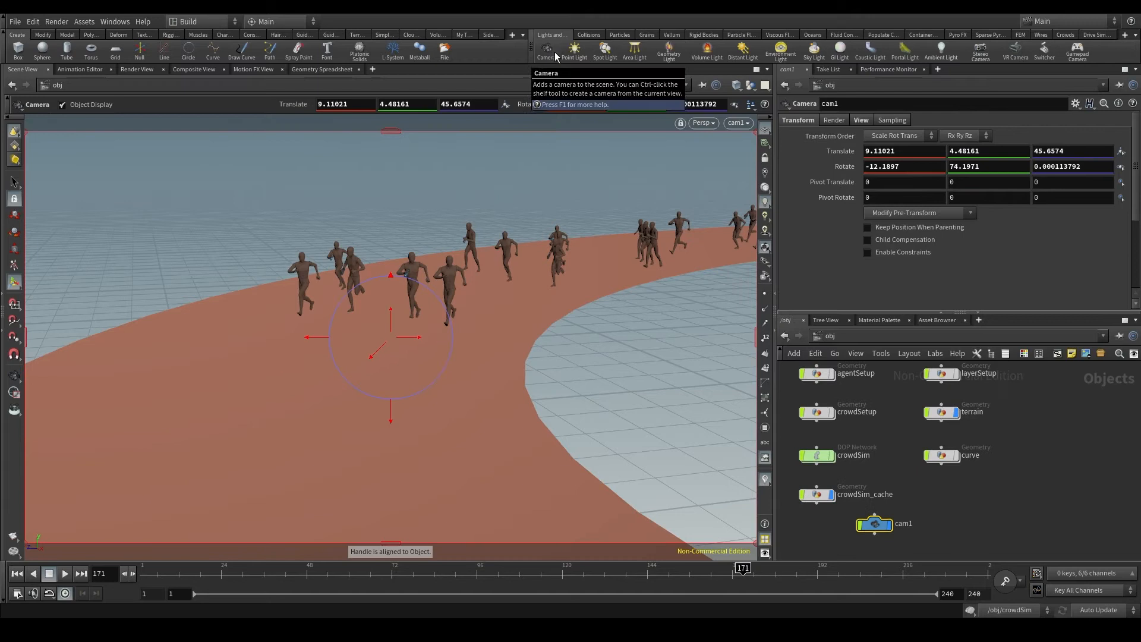
mouse_move(578, 255)
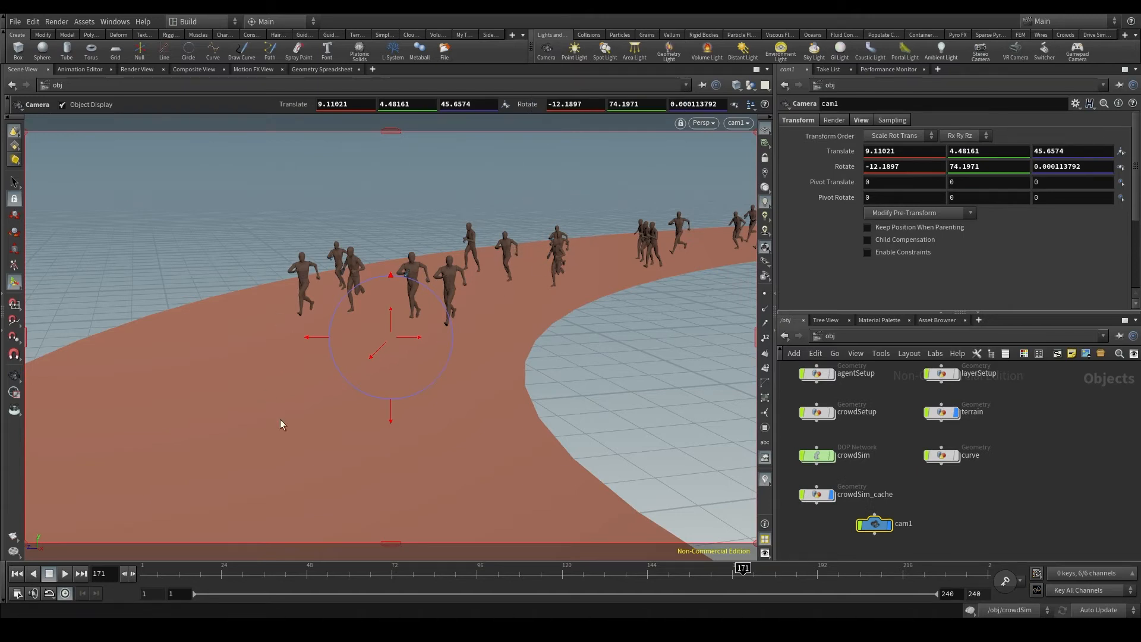
mouse_move(407, 364)
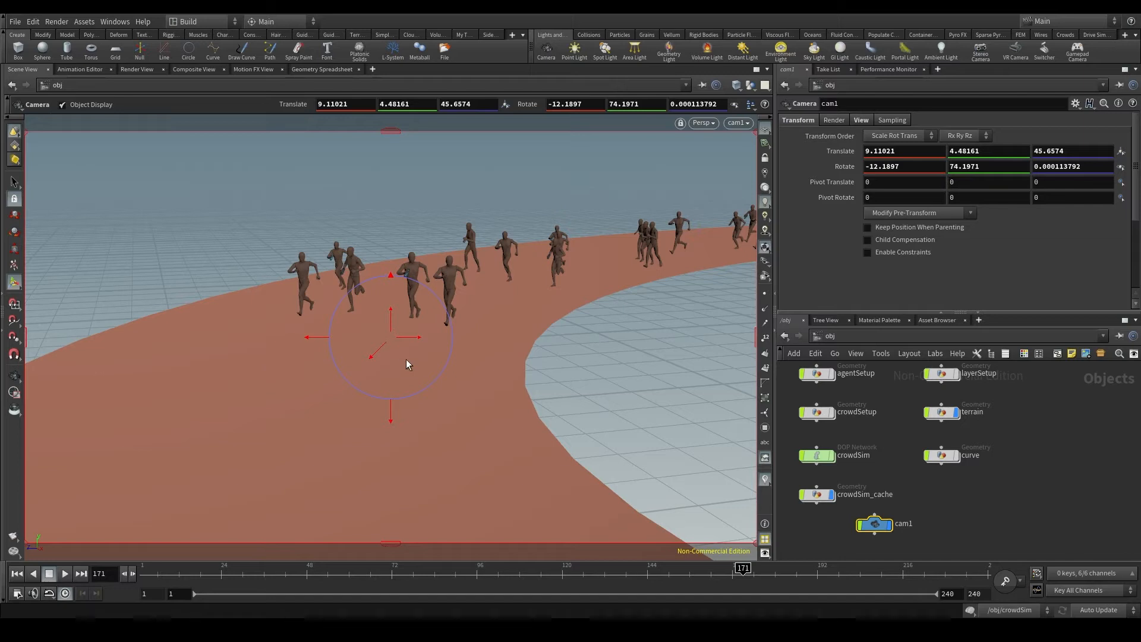
Create cam1 from the current view and place its node beside crowdSim_cache.
click(873, 523)
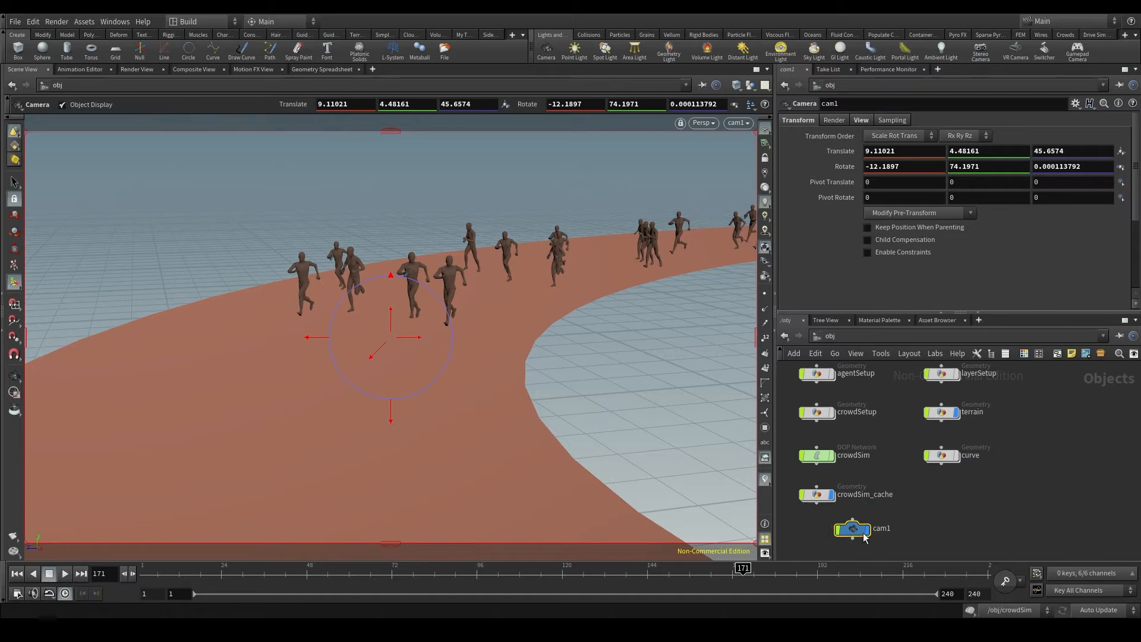
drag(851, 528, 943, 486)
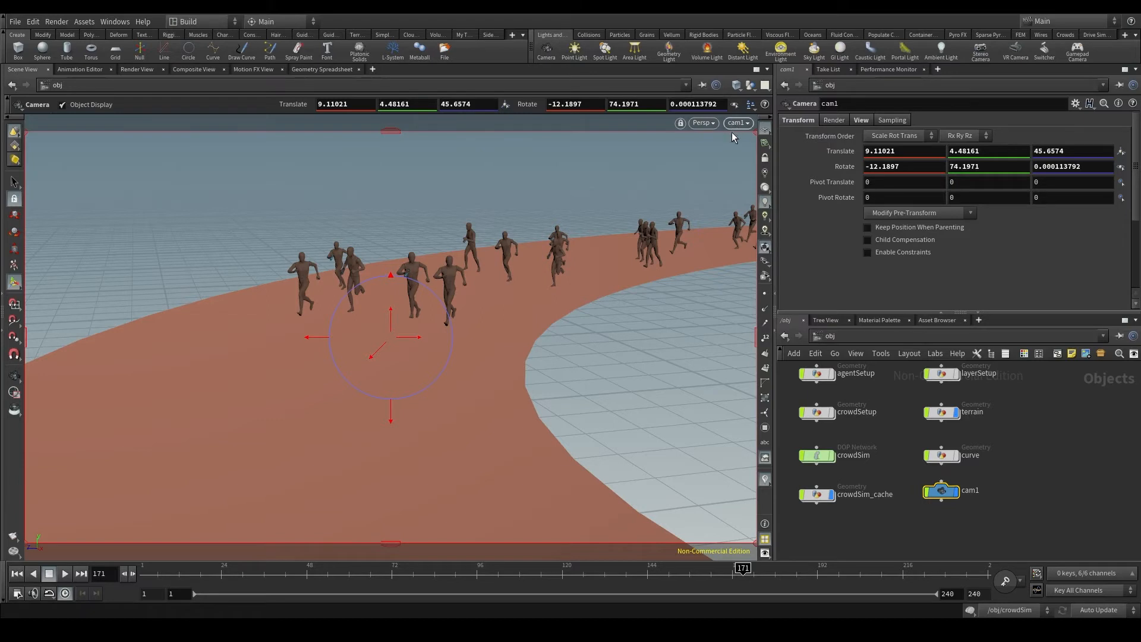
mouse_move(737, 131)
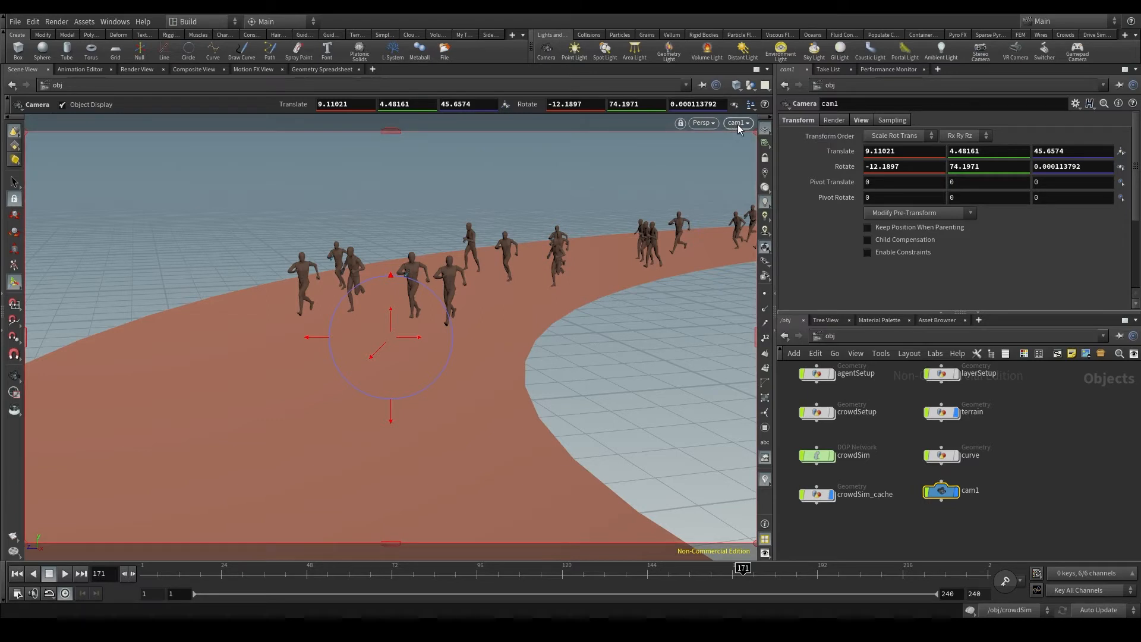
mouse_move(574, 231)
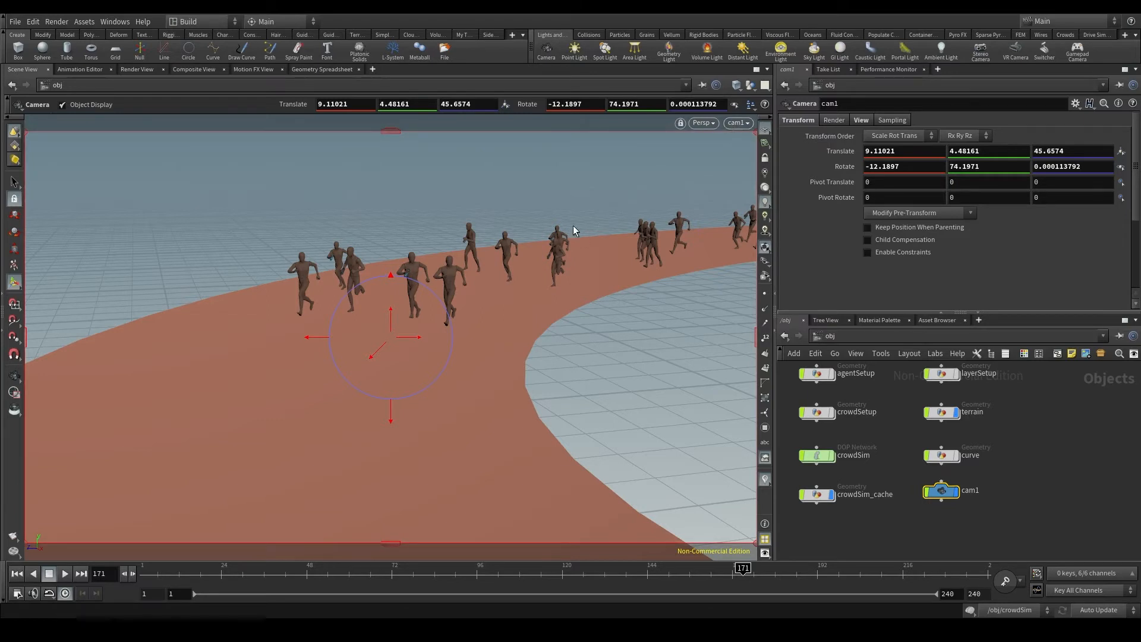
mouse_move(614, 275)
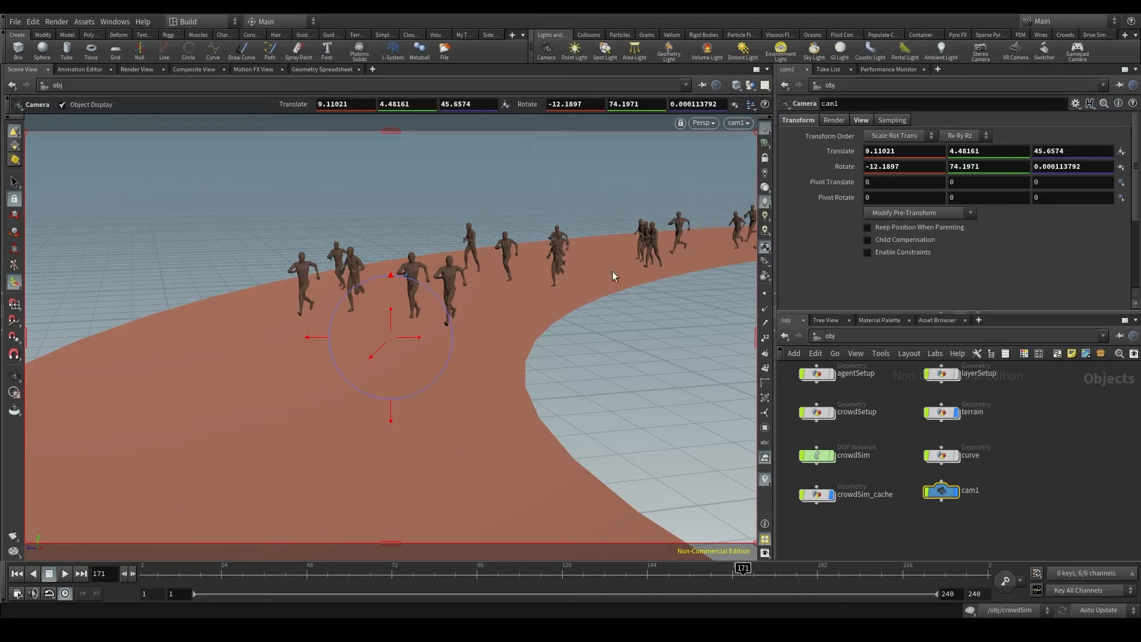
mouse_move(613, 263)
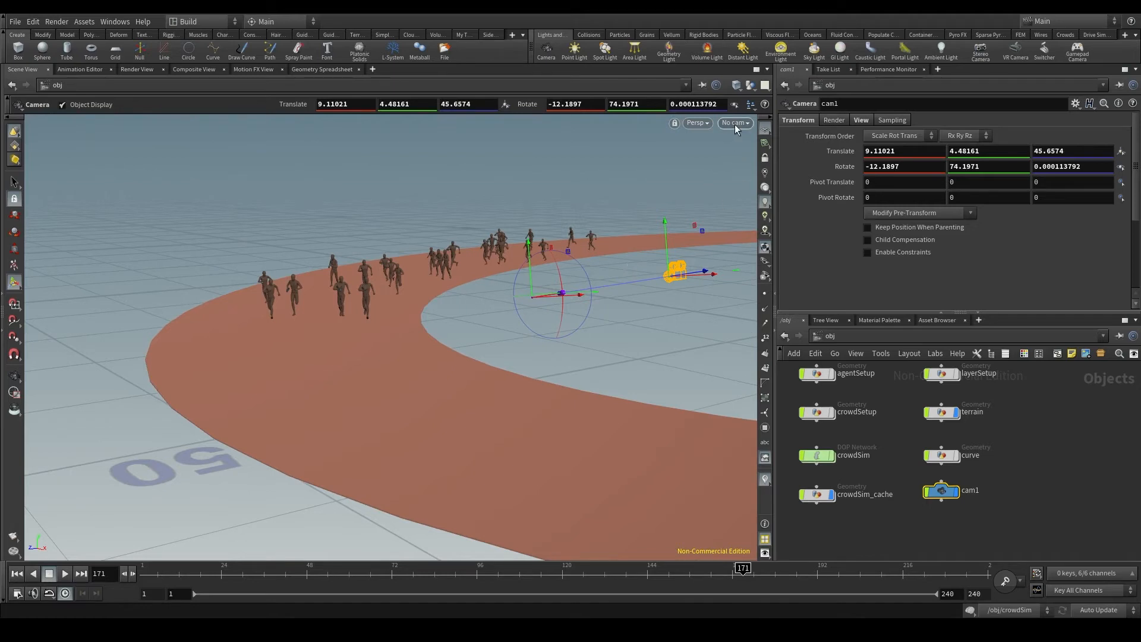
Look through cam1 from the viewport's camera menu.
click(735, 123)
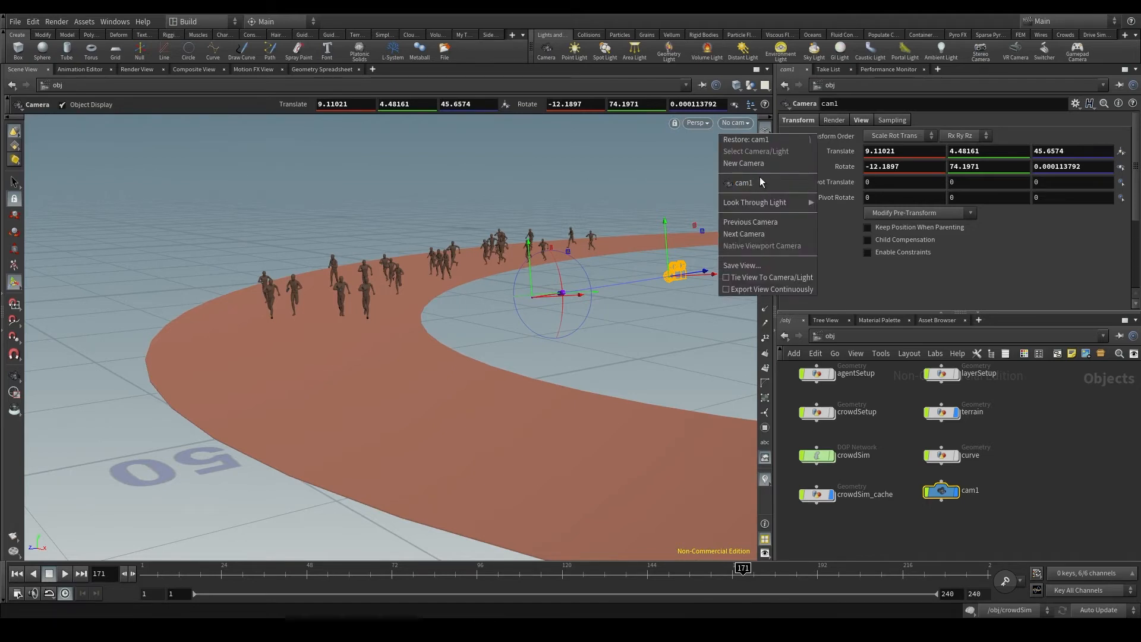
mouse_move(742, 182)
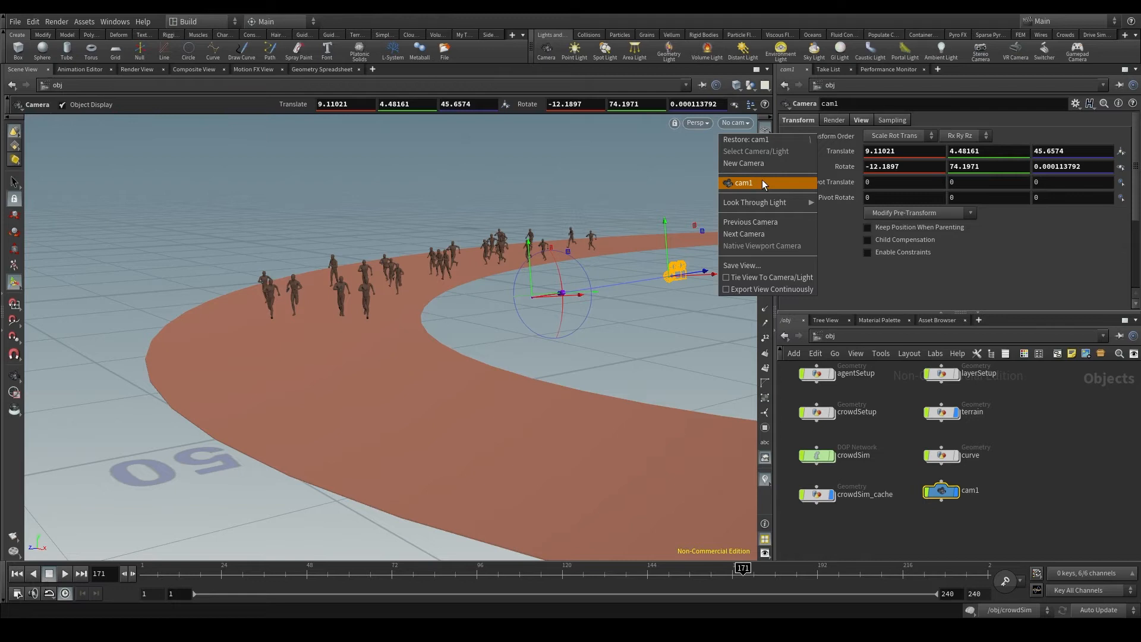
click(742, 182)
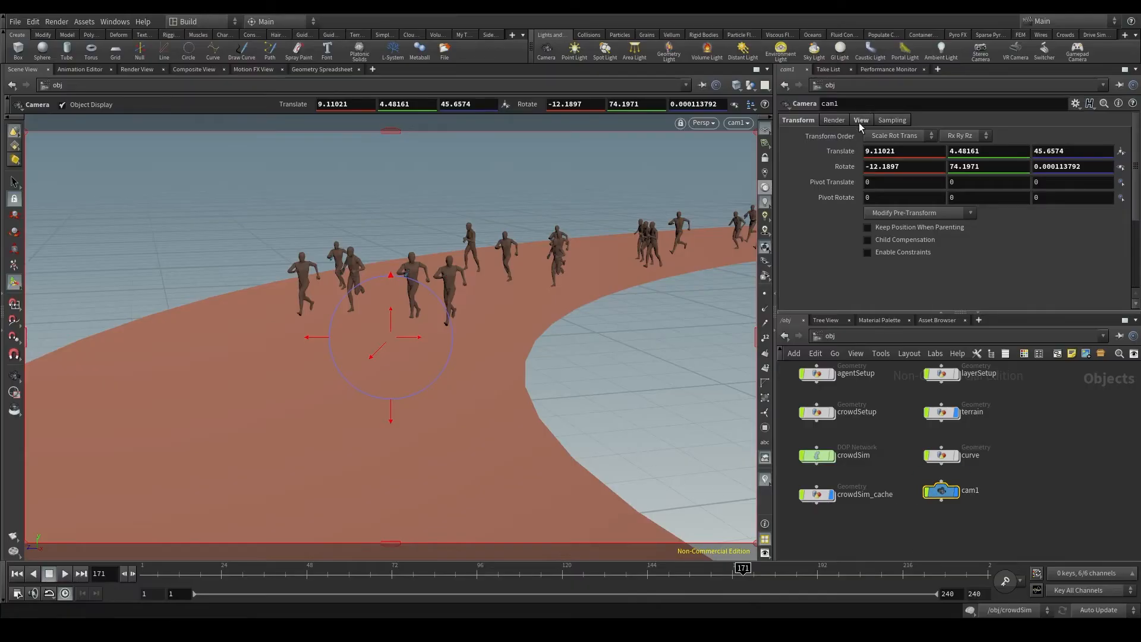
On cam1's View tab, set shutter time 0.5, focus distance 5 and F-stop 5.6.
click(860, 119)
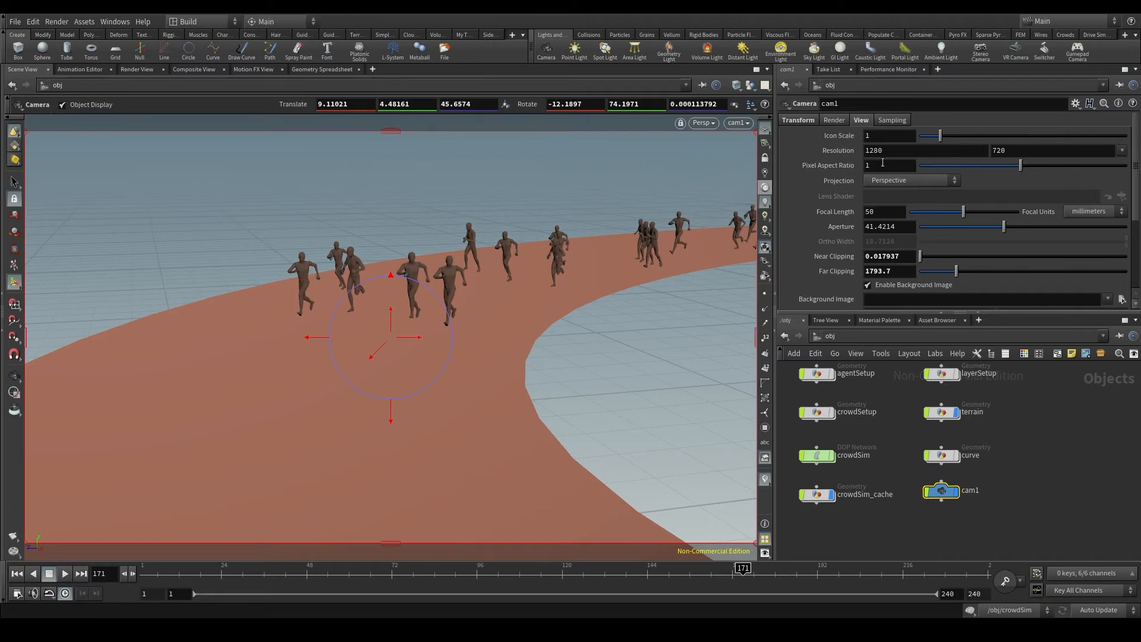
click(1019, 150)
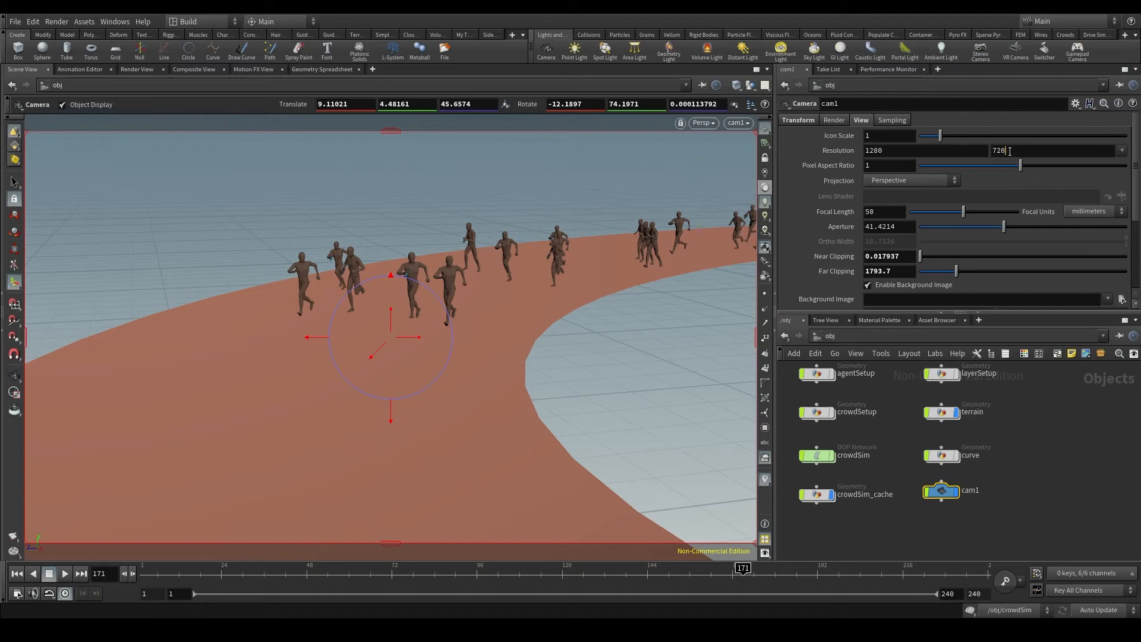
click(884, 211)
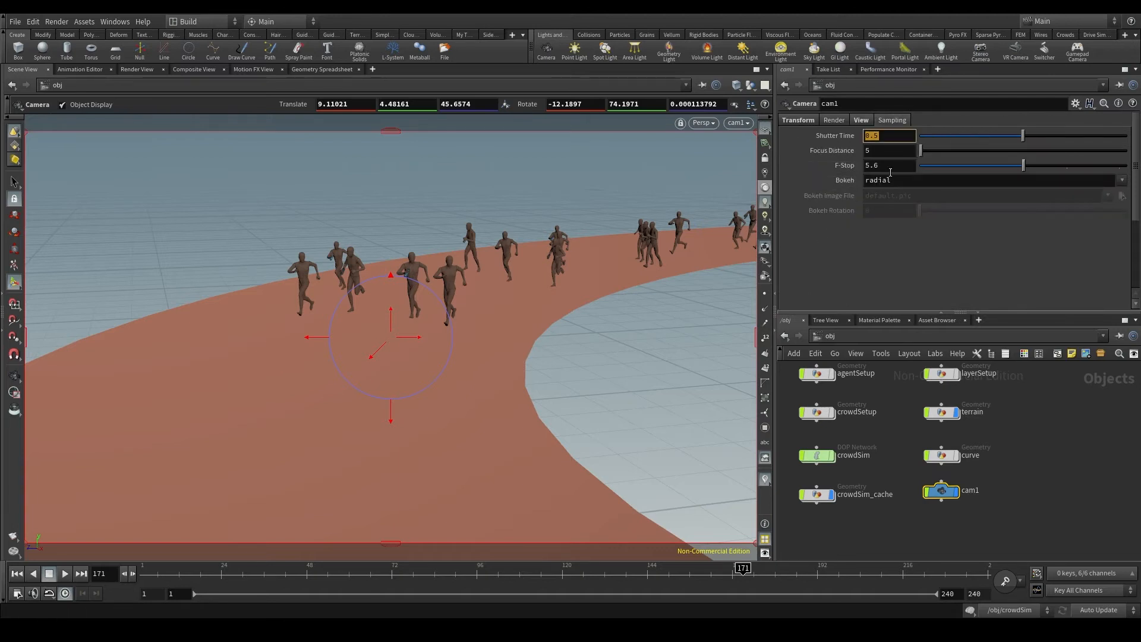
click(888, 166)
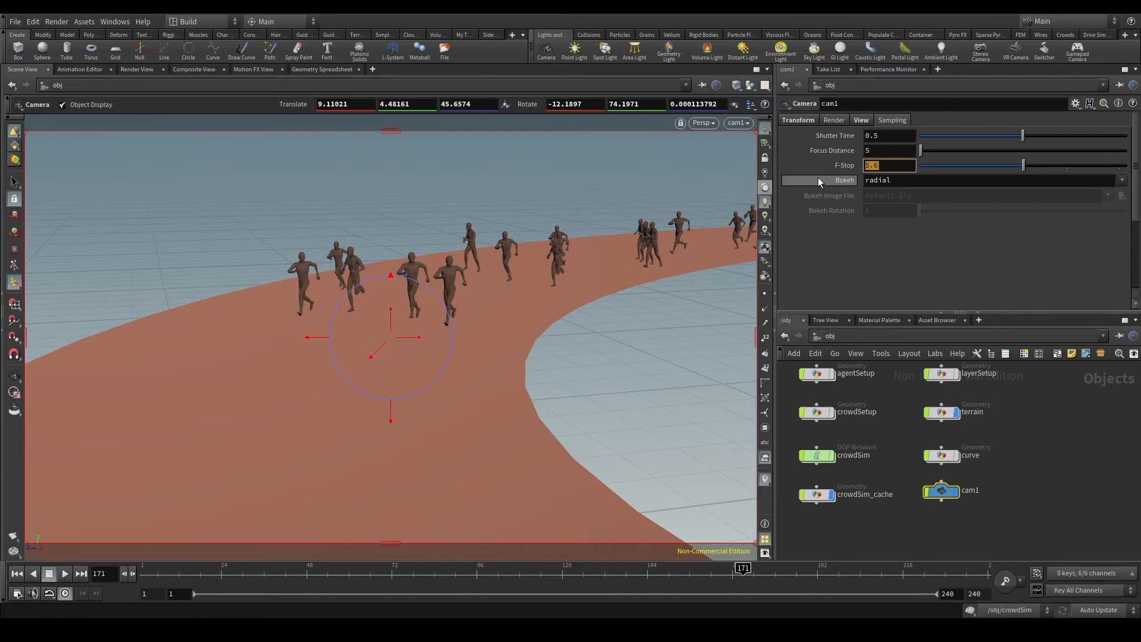
mouse_move(846, 217)
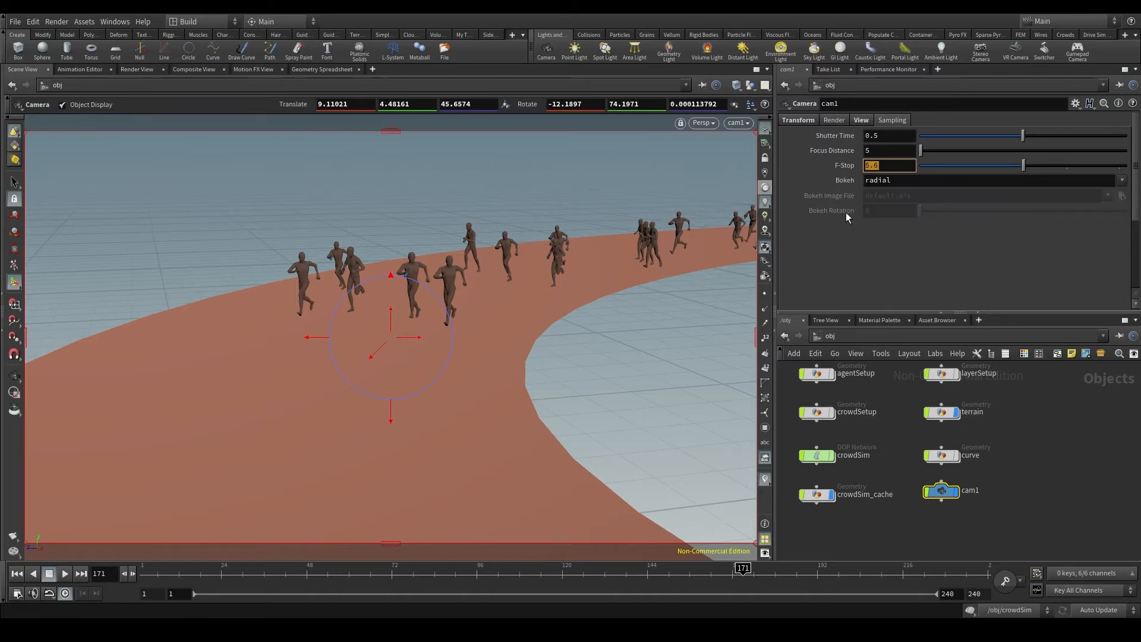
mouse_move(425, 275)
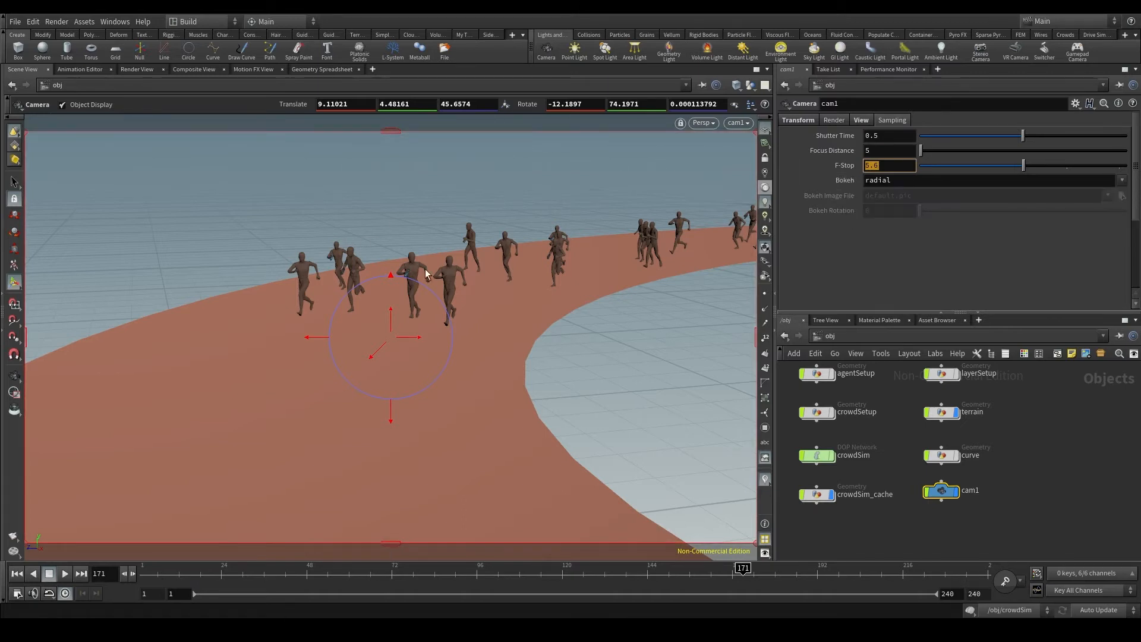
mouse_move(480, 139)
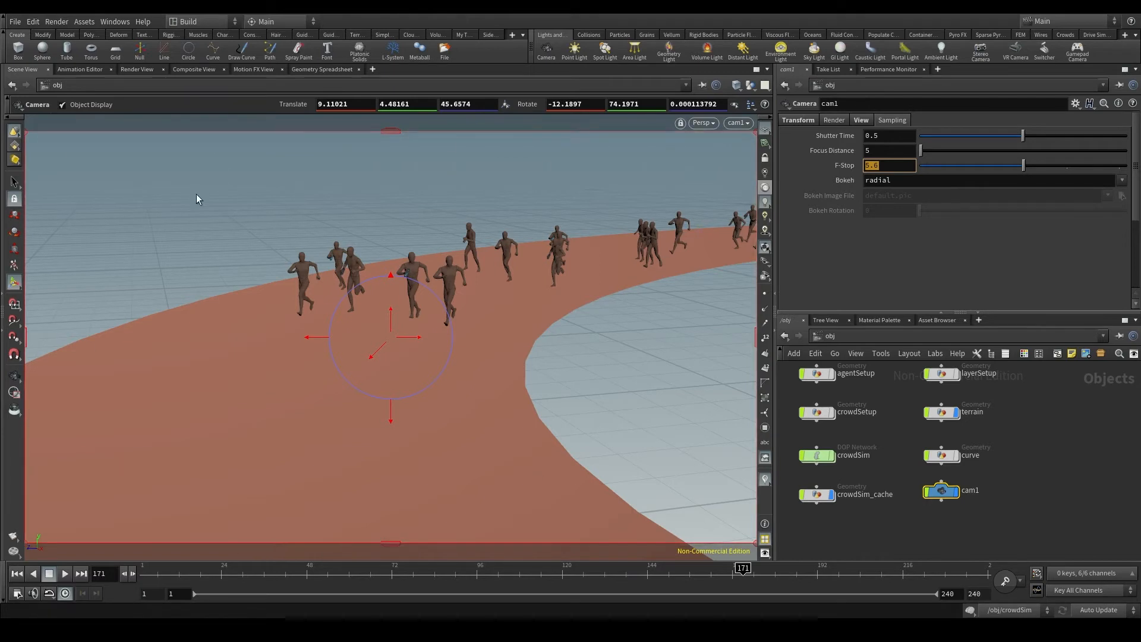
mouse_move(298, 320)
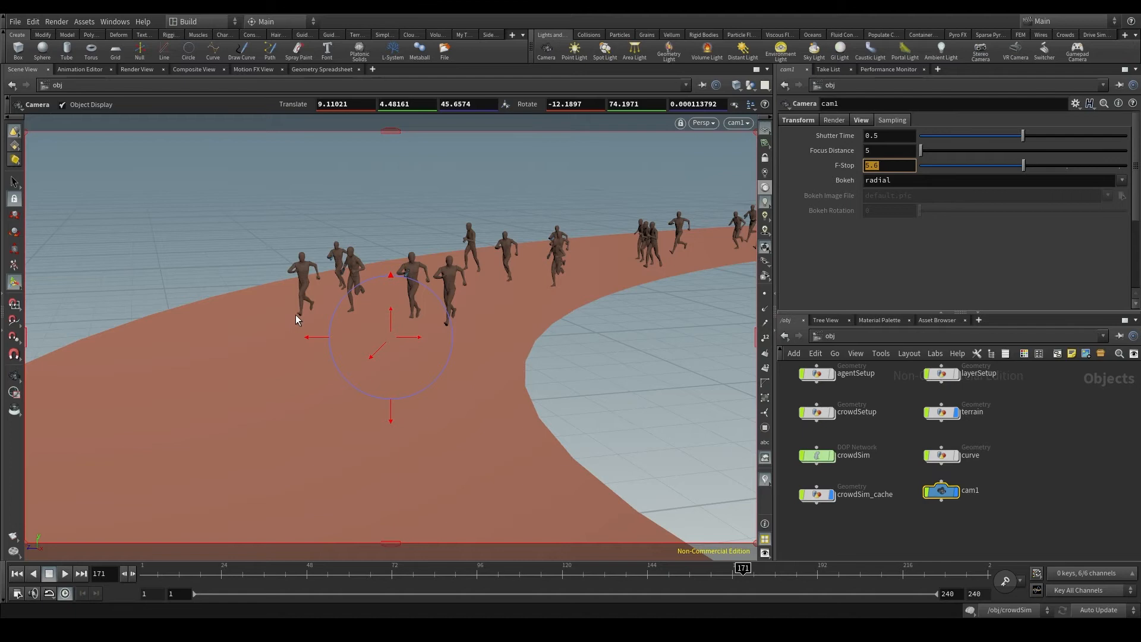
mouse_move(296, 426)
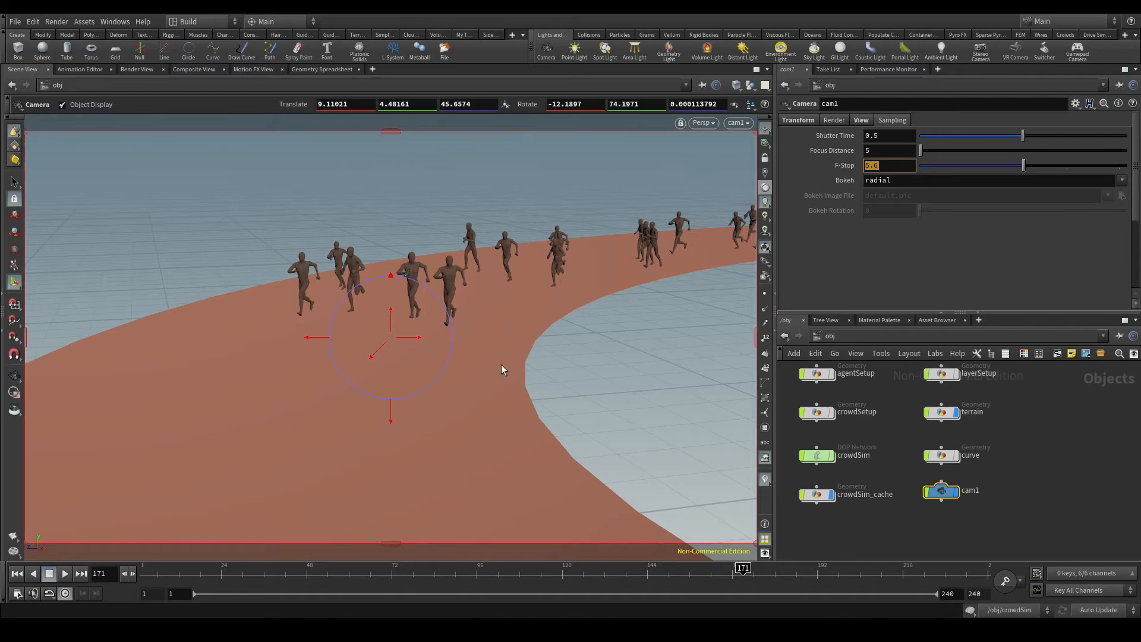
mouse_move(376, 355)
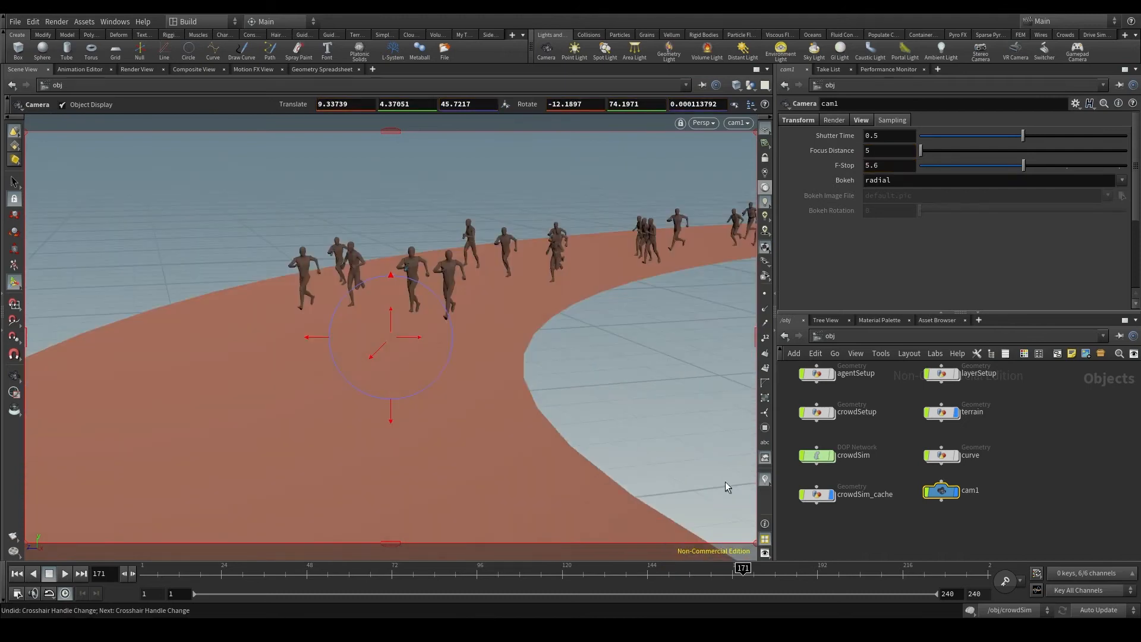
mouse_move(833, 98)
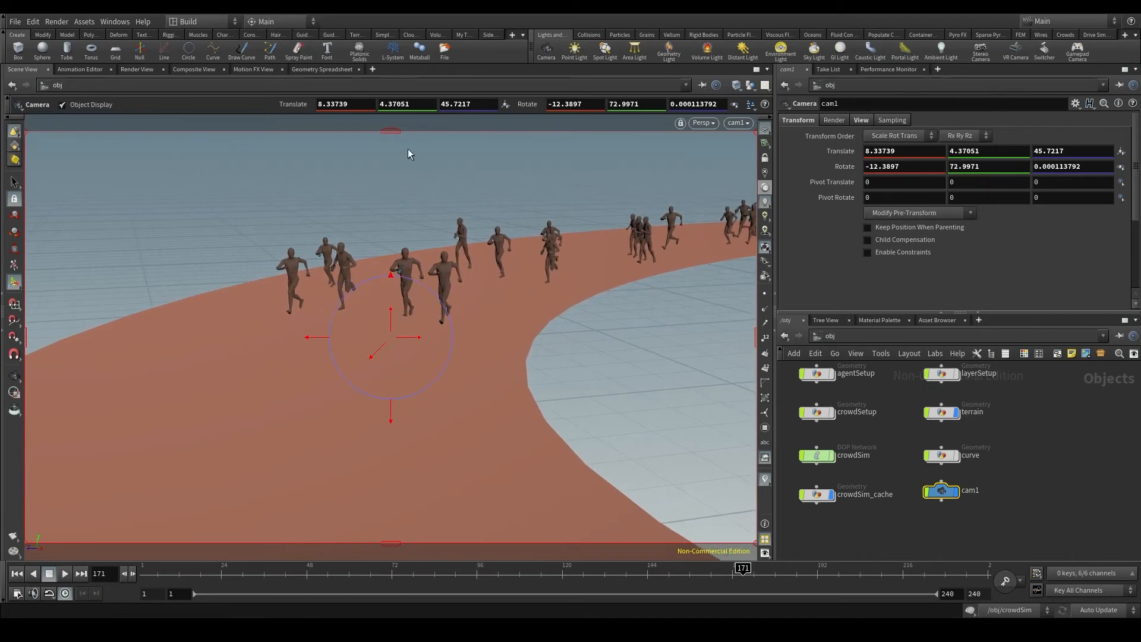
mouse_move(370, 353)
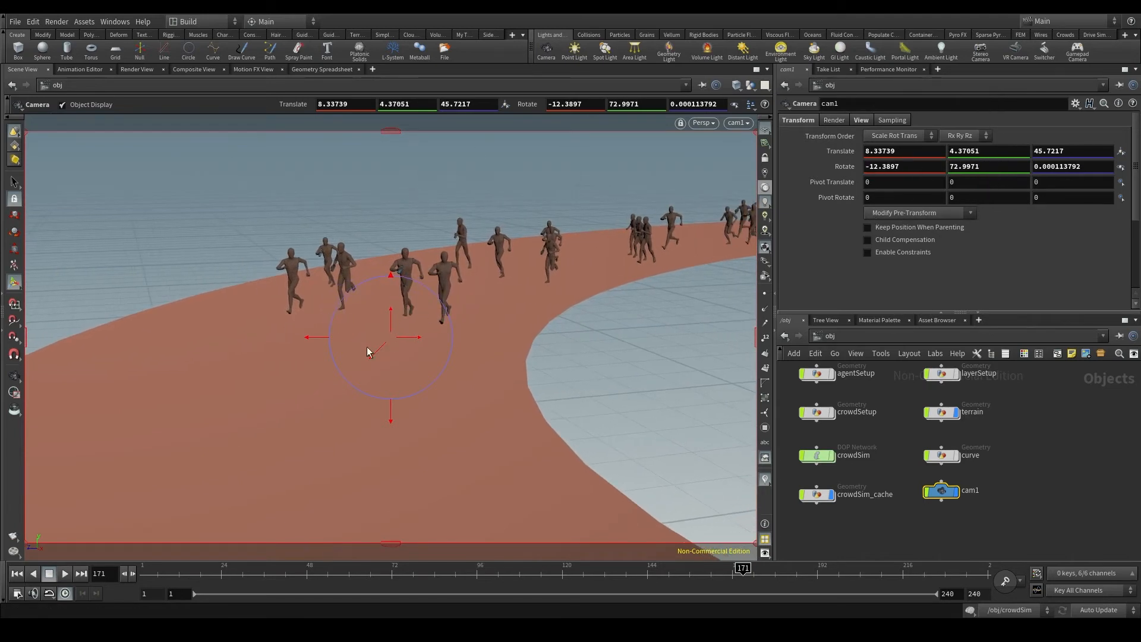
mouse_move(404, 364)
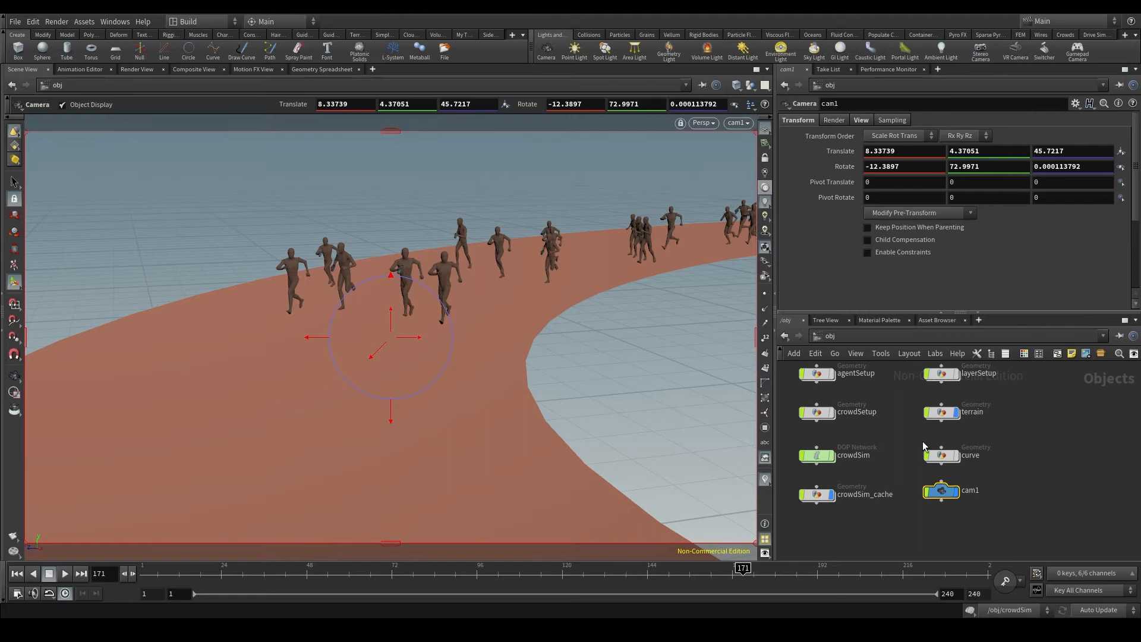
Select the curve object, then reselect cam1 to show its transform values.
click(941, 455)
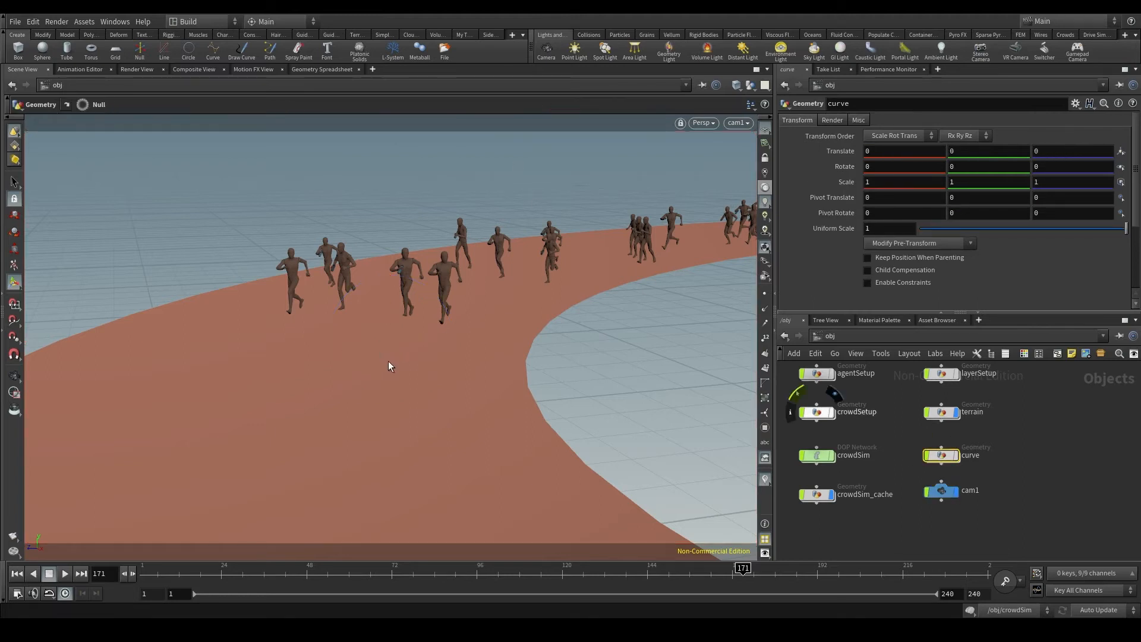
click(968, 489)
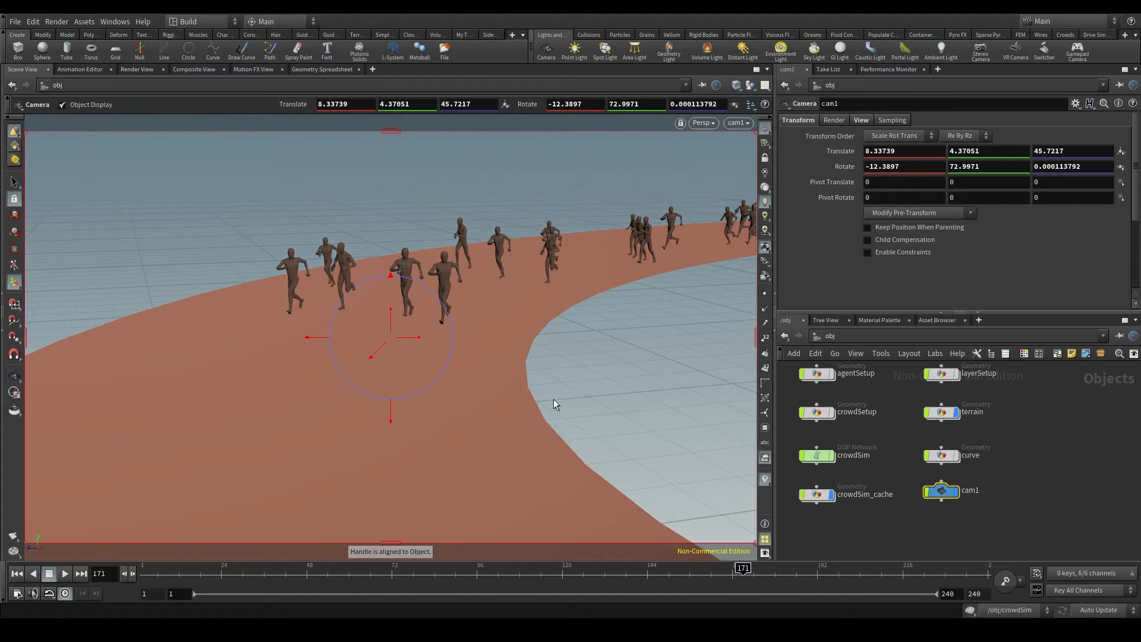
mouse_move(989, 490)
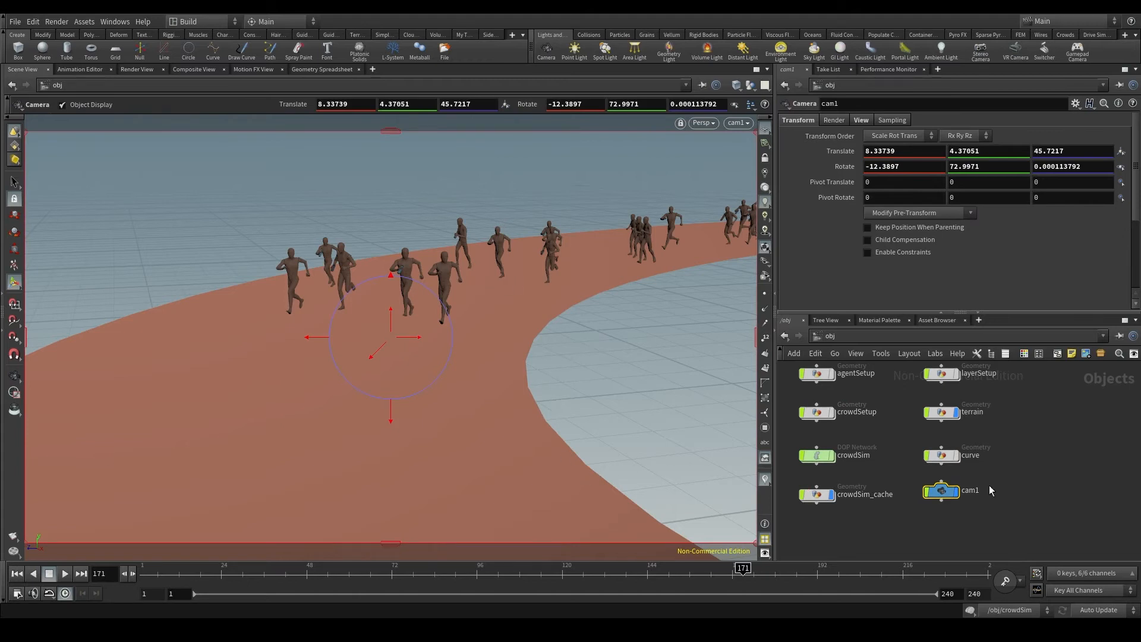
mouse_move(531, 305)
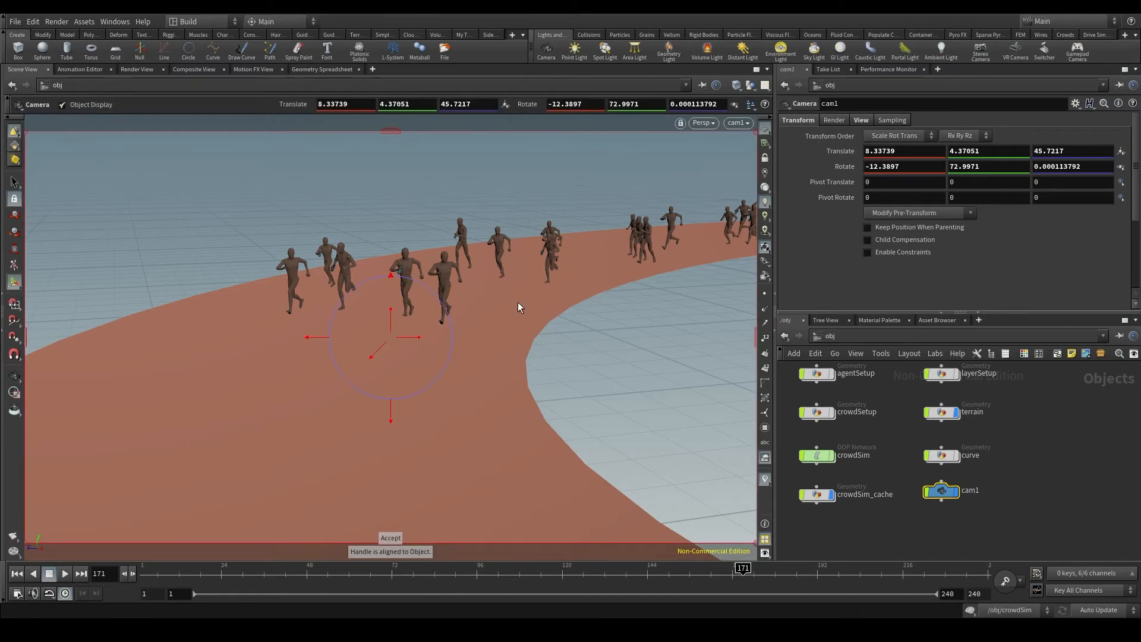
mouse_move(500, 393)
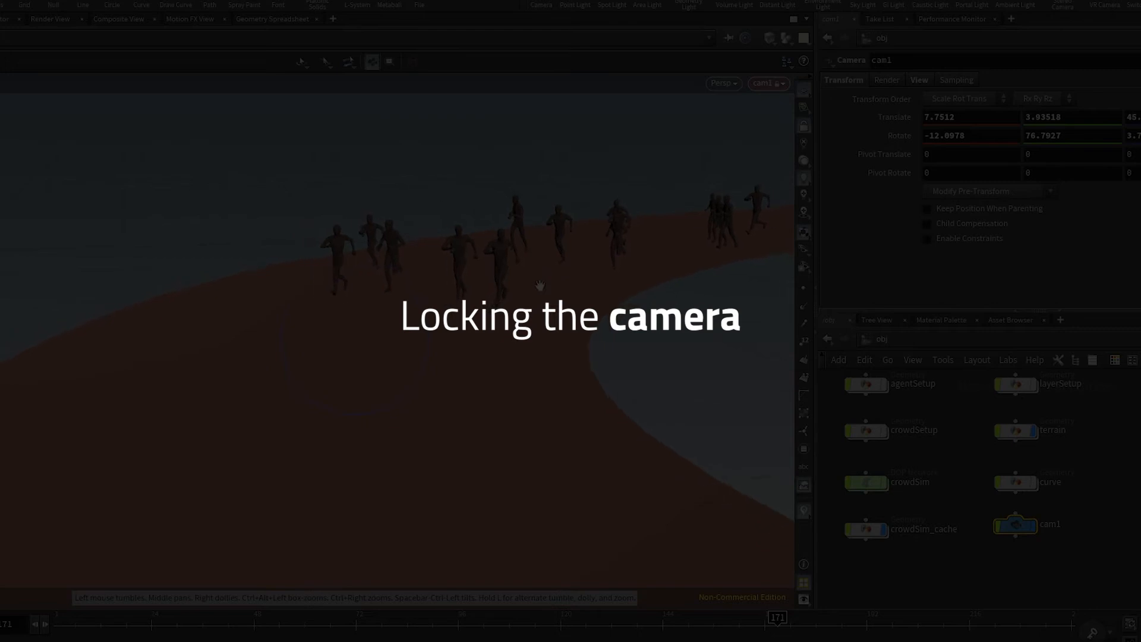
Tumble and dolly the locked view to move cam1 to 9.42, 3.32, 45.95.
drag(538, 284, 531, 262)
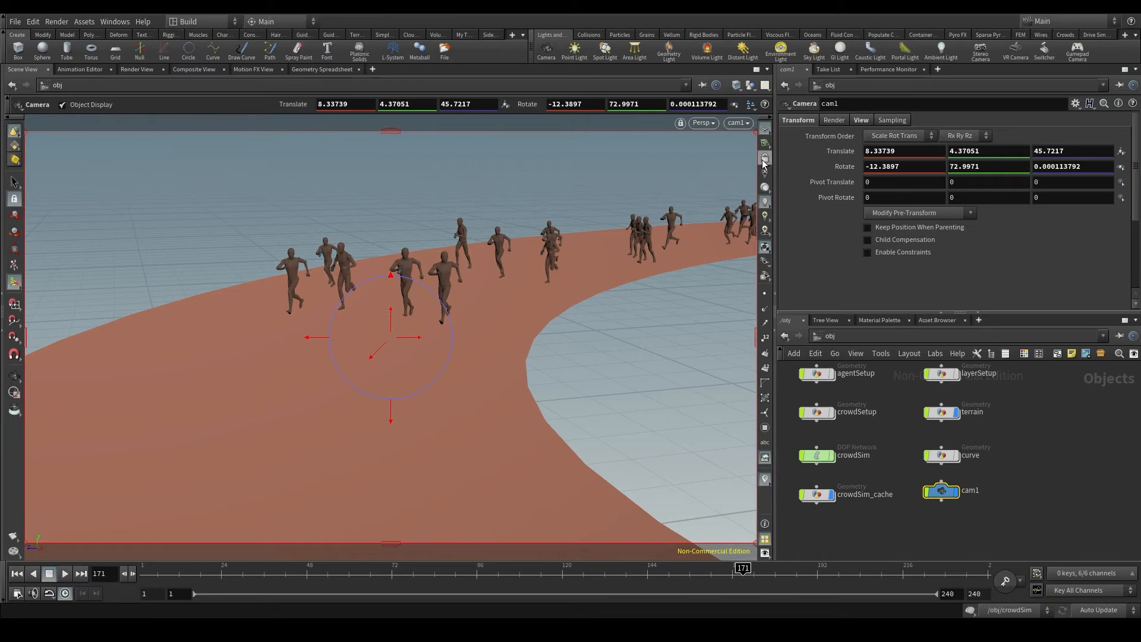
mouse_move(489, 285)
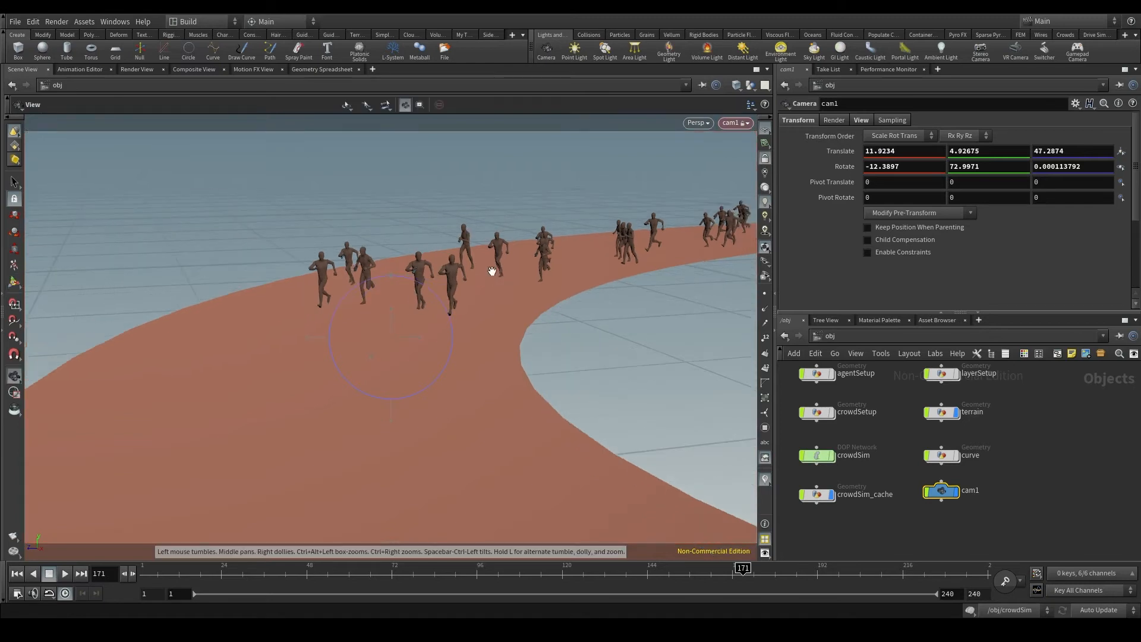
drag(491, 272, 470, 272)
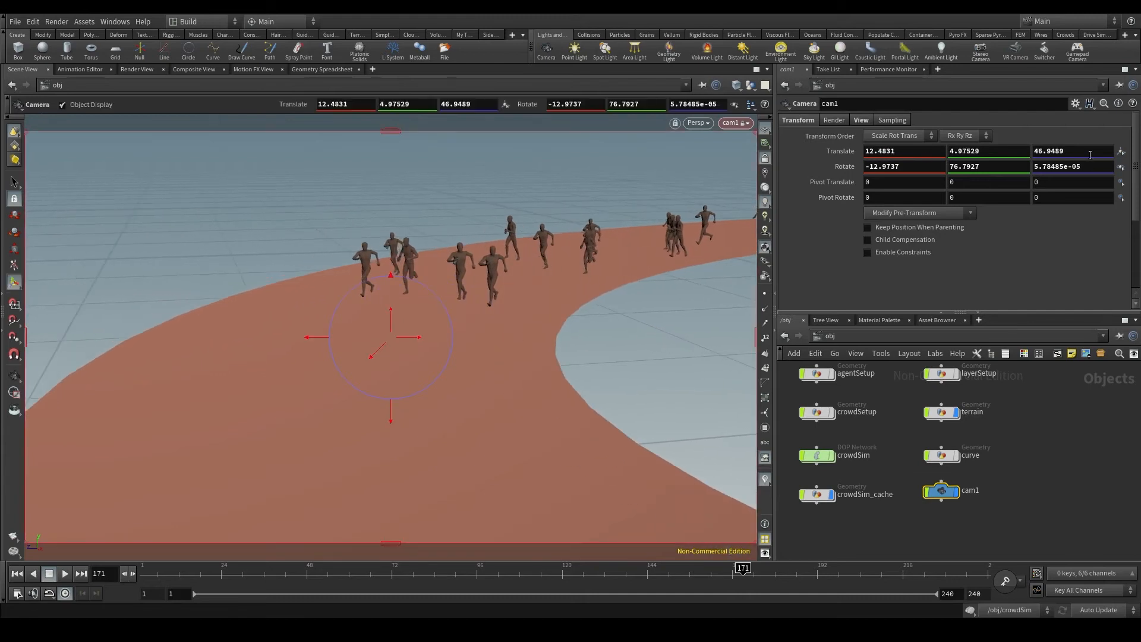
mouse_move(534, 365)
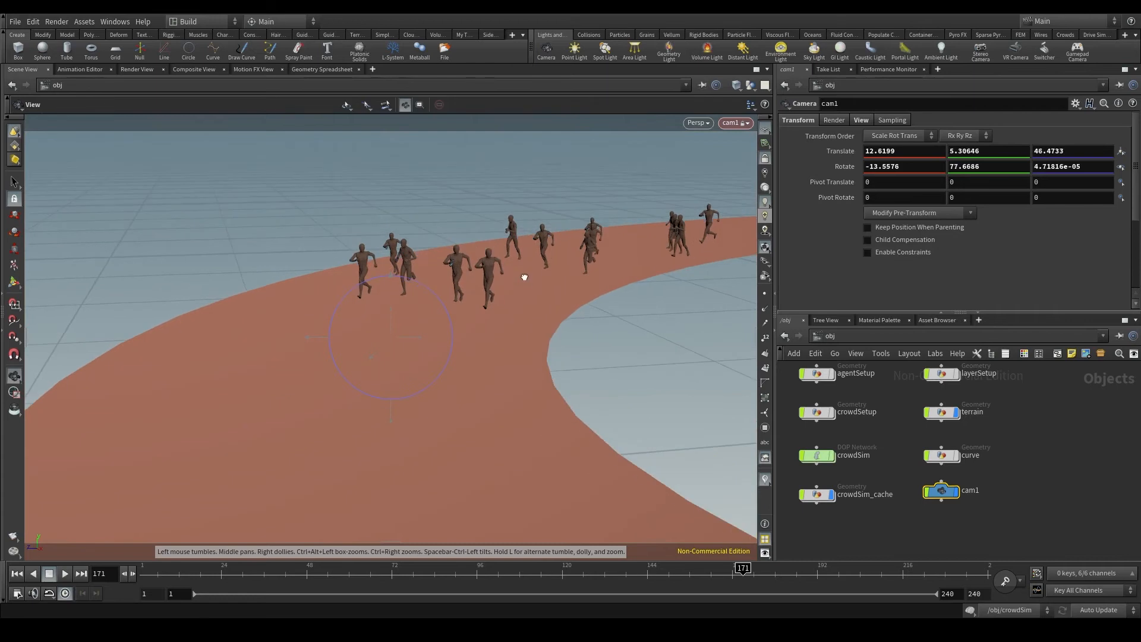
drag(524, 276, 529, 274)
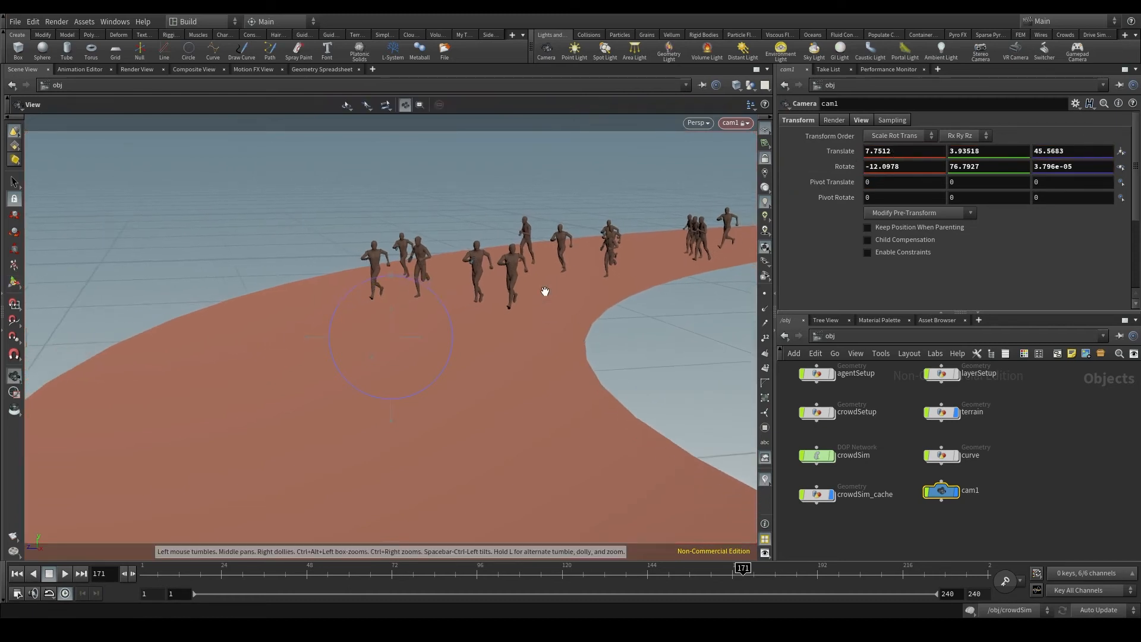
drag(542, 291, 538, 272)
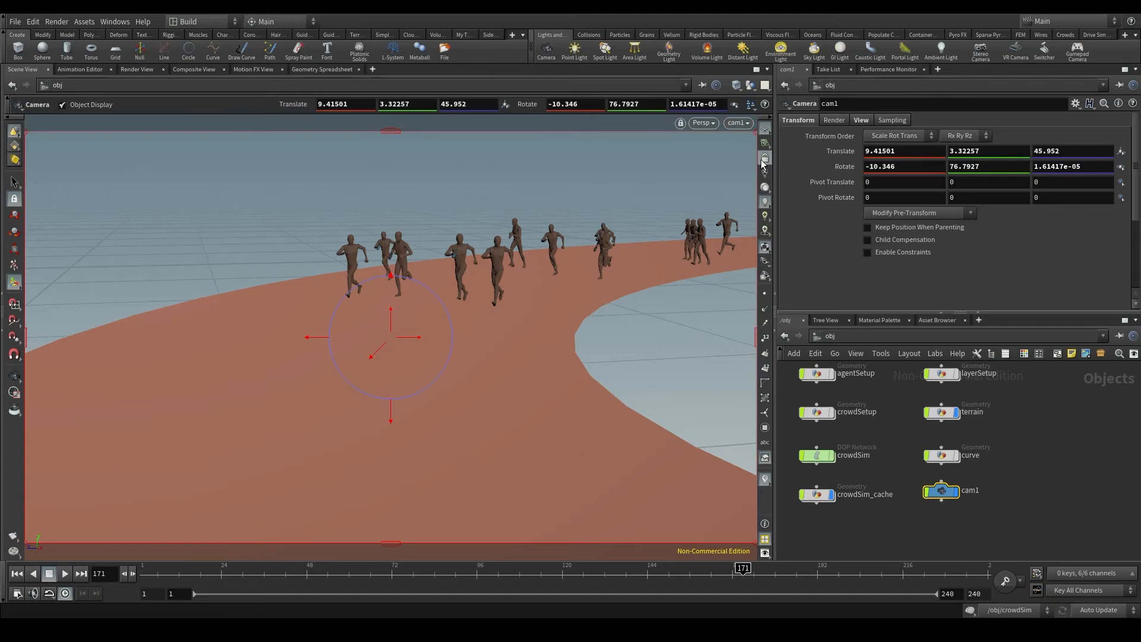
click(777, 48)
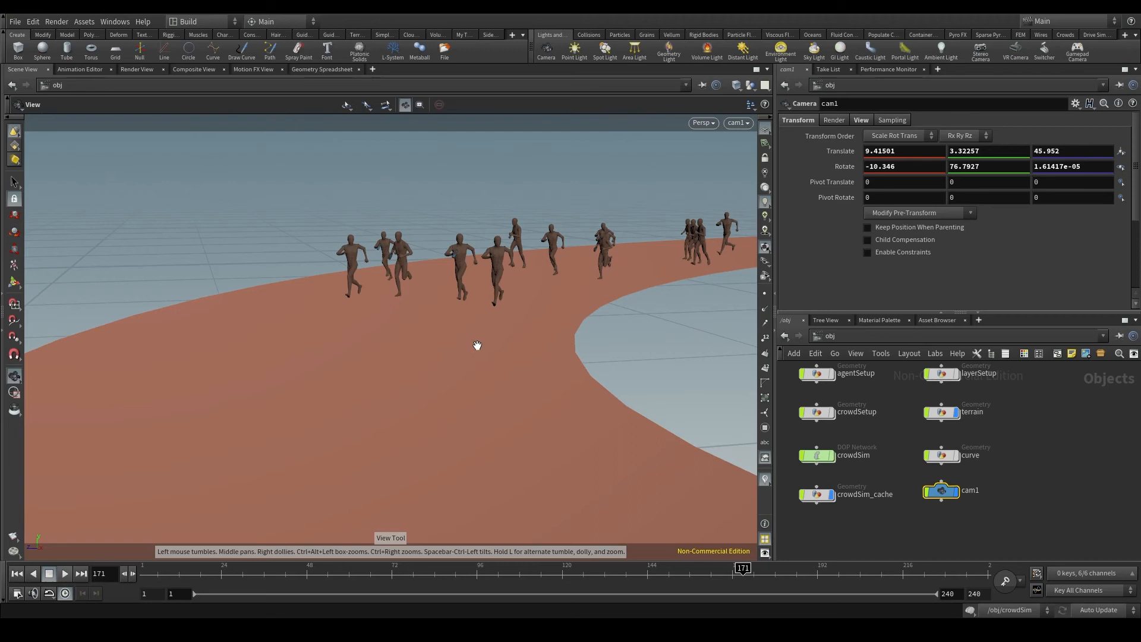
mouse_move(472, 347)
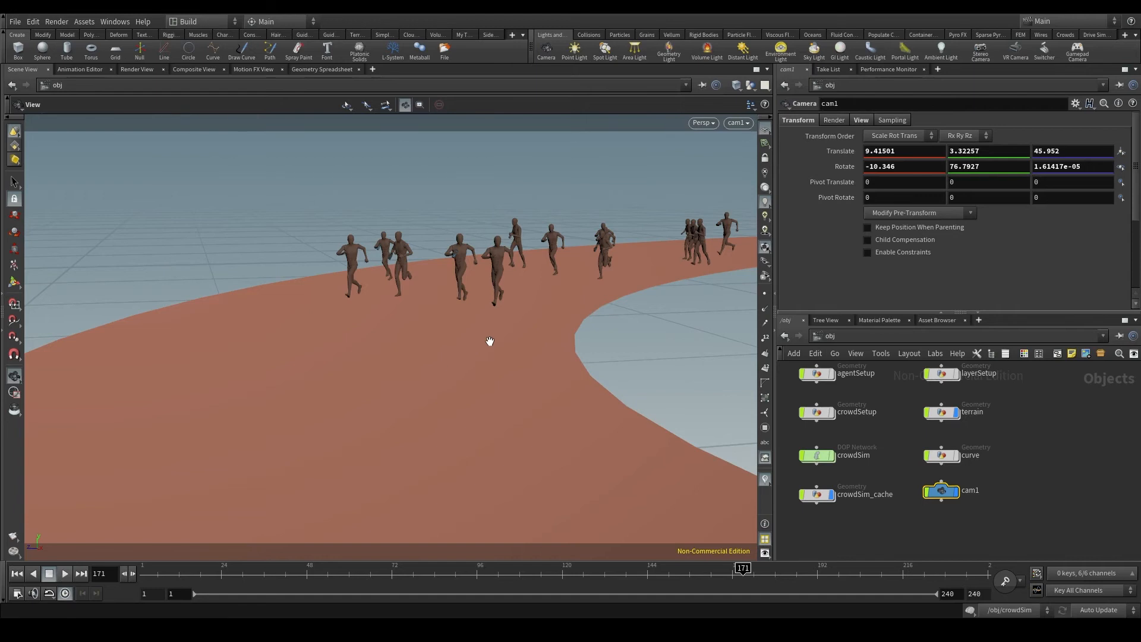
mouse_move(500, 401)
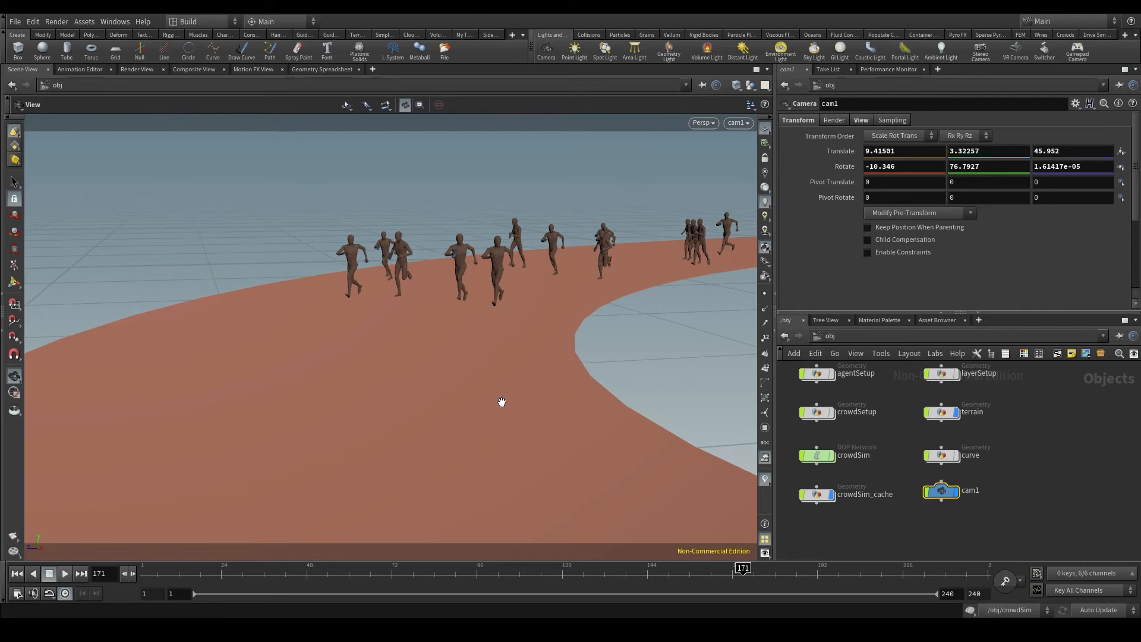
mouse_move(513, 379)
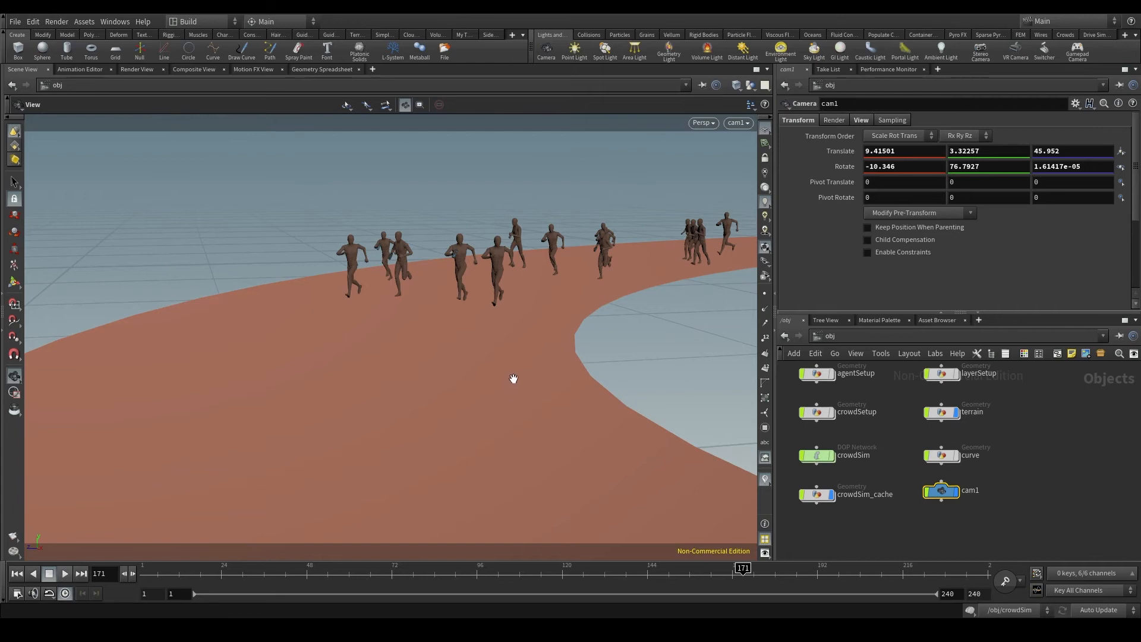
mouse_move(512, 380)
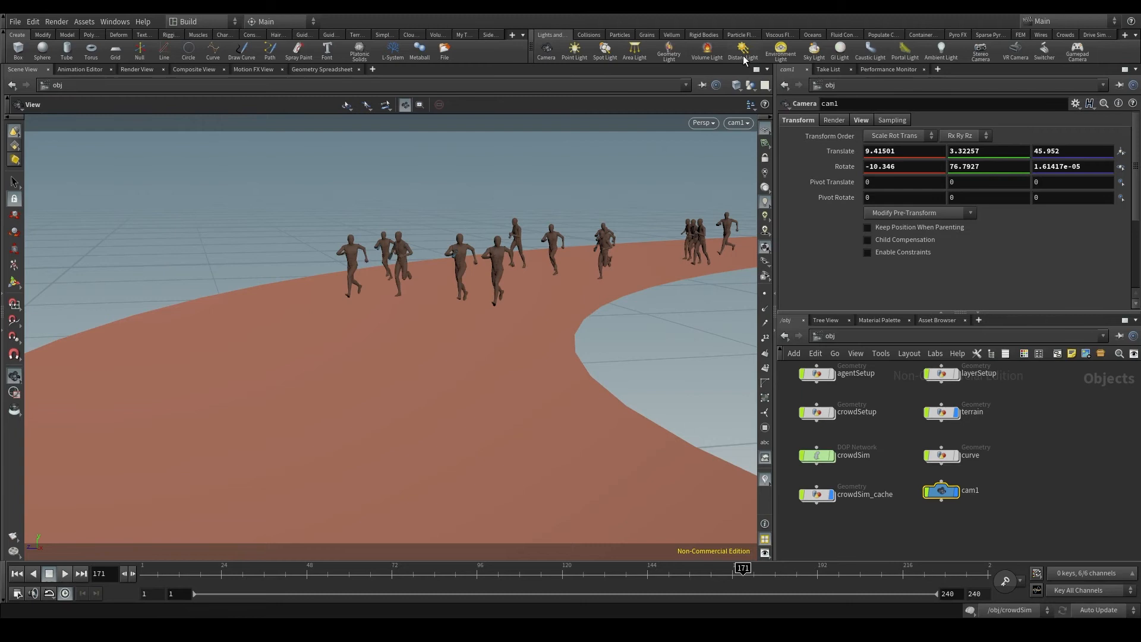
mouse_move(742, 53)
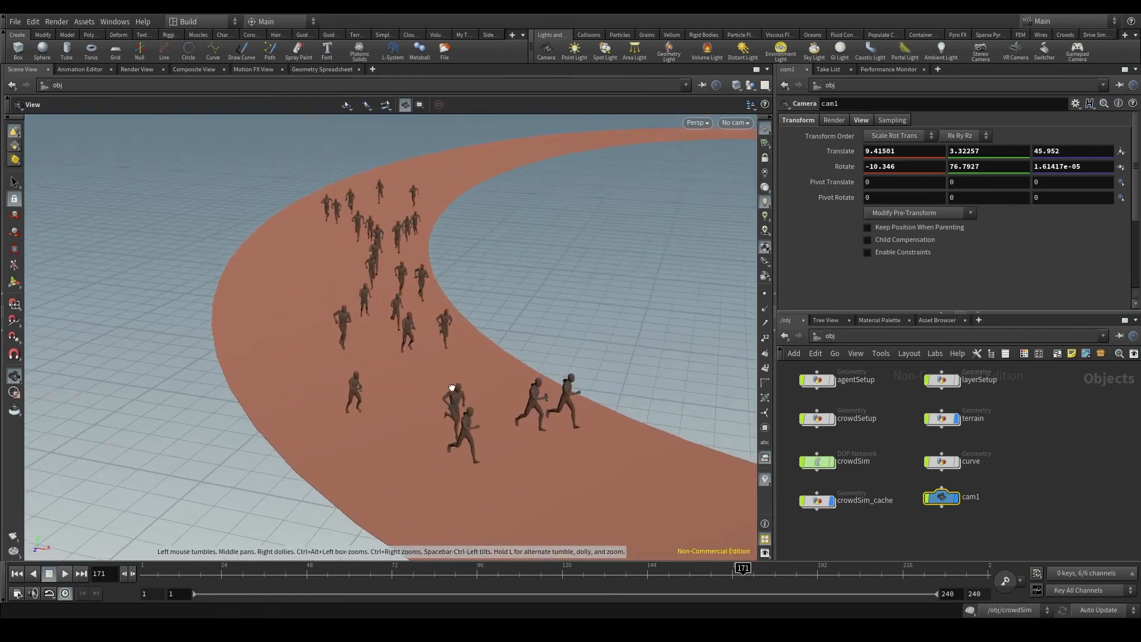
Orbit the free view to see the whole curved track from above.
drag(451, 386, 437, 364)
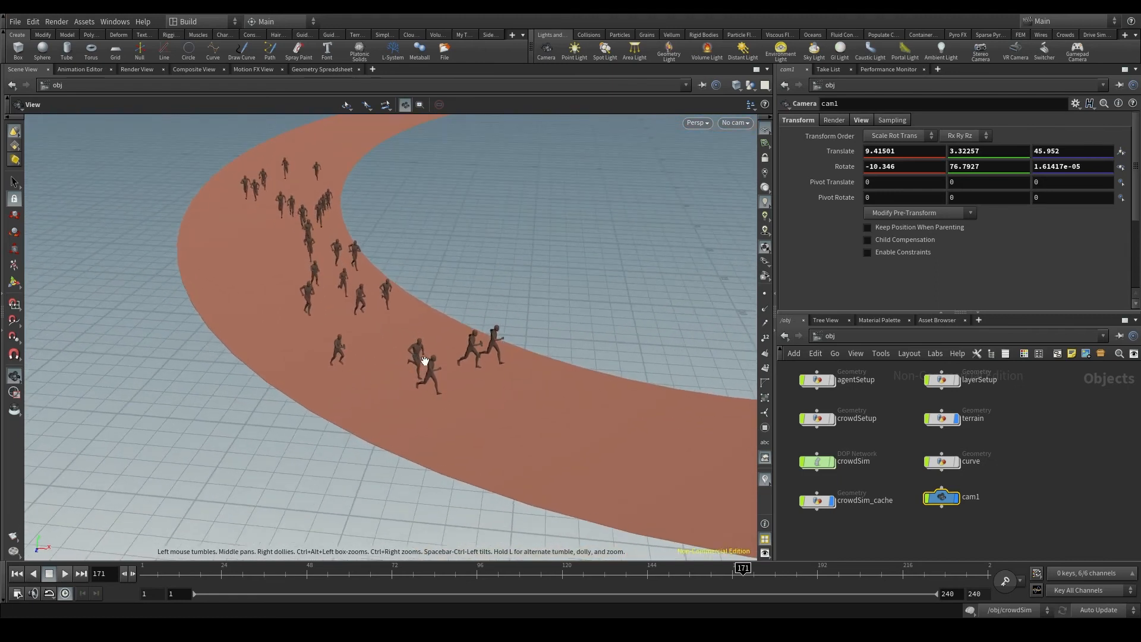
mouse_move(454, 351)
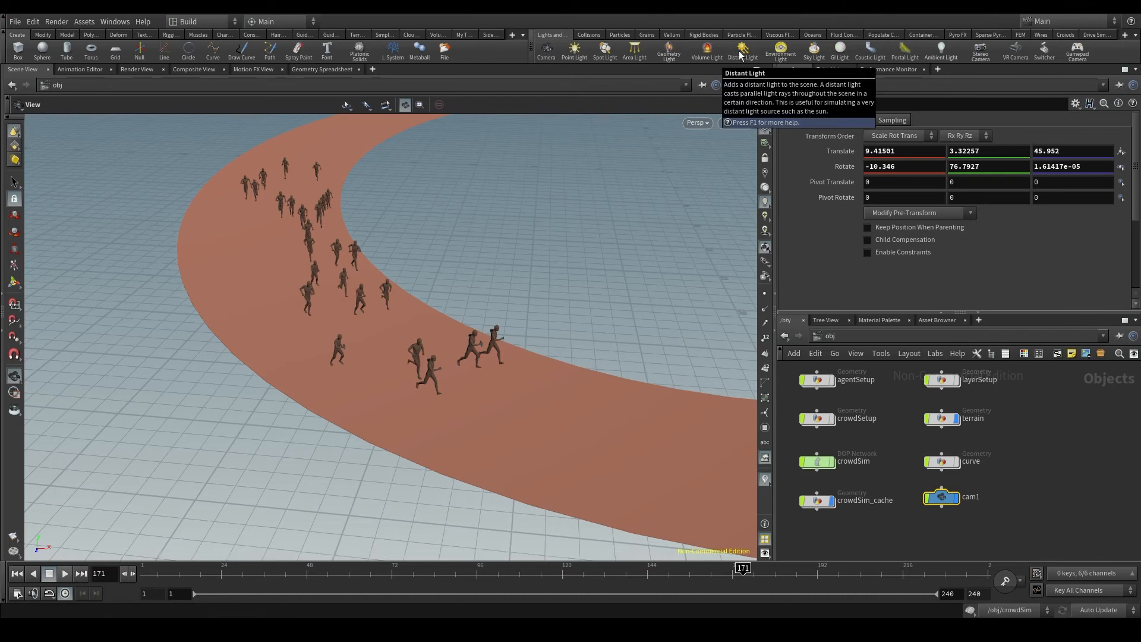
Add distantlight1 to the scene and look through cam1 again.
click(742, 51)
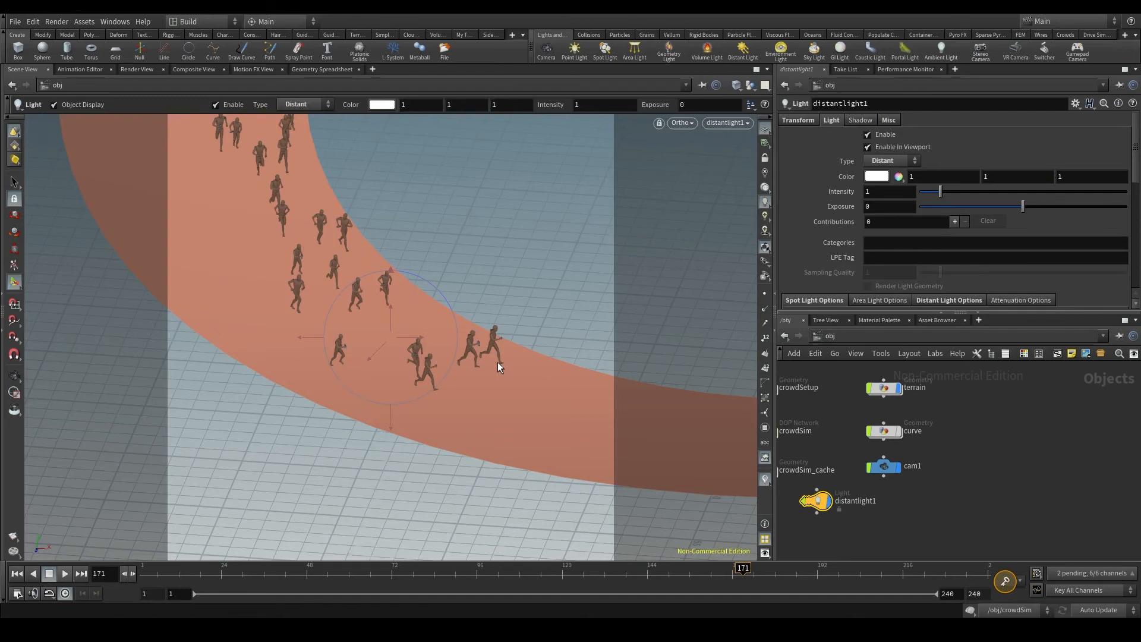
mouse_move(521, 119)
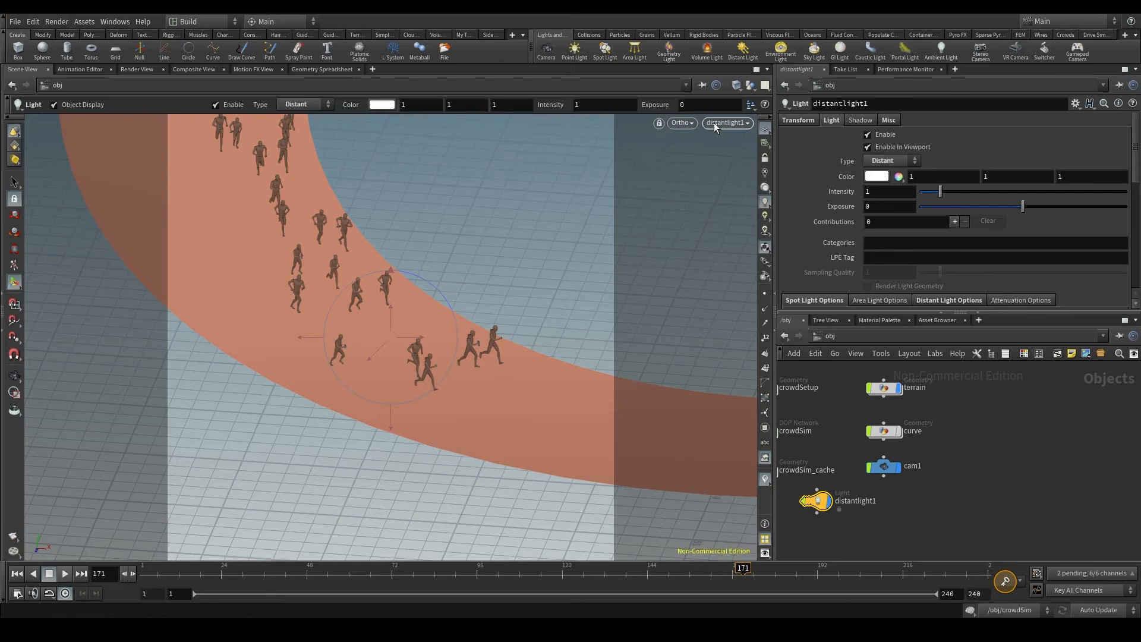
mouse_move(696, 172)
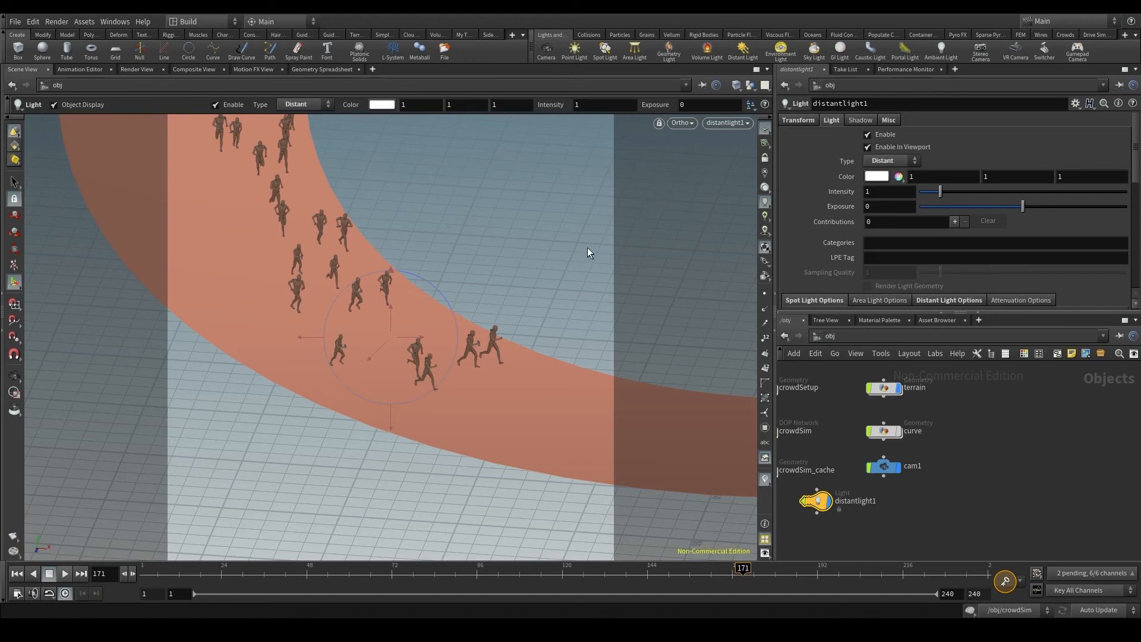
mouse_move(495, 334)
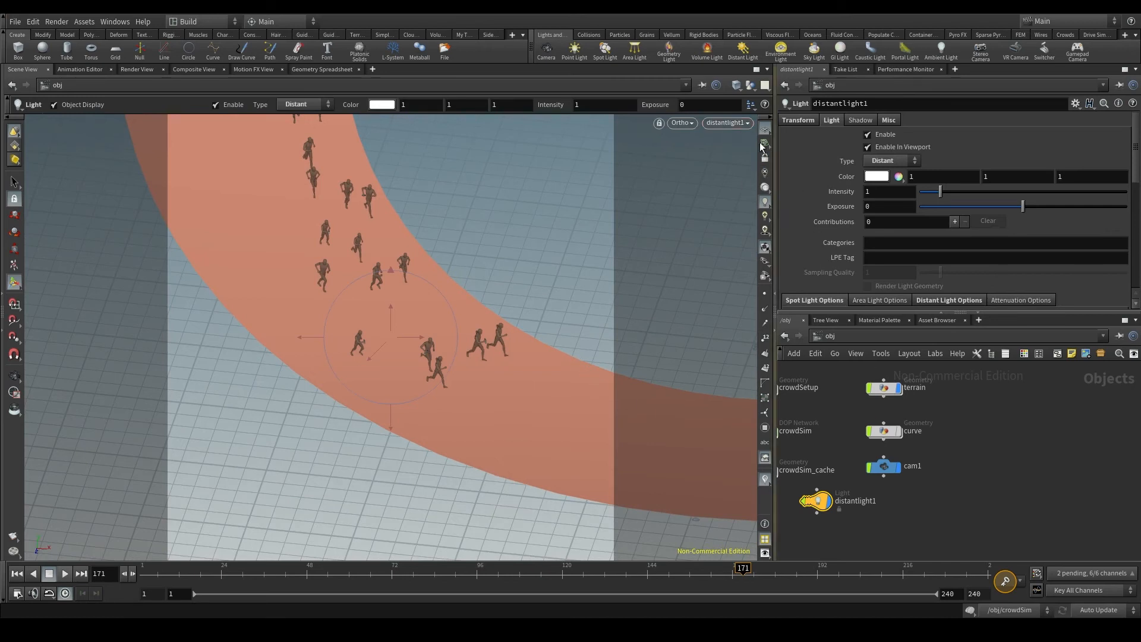
click(726, 122)
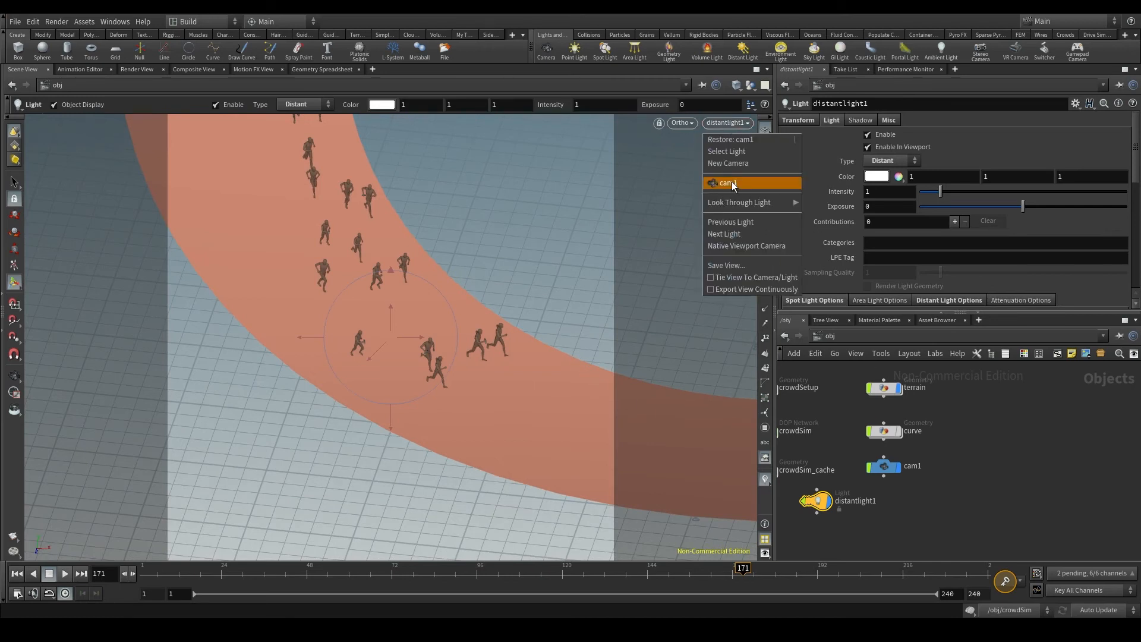
click(727, 183)
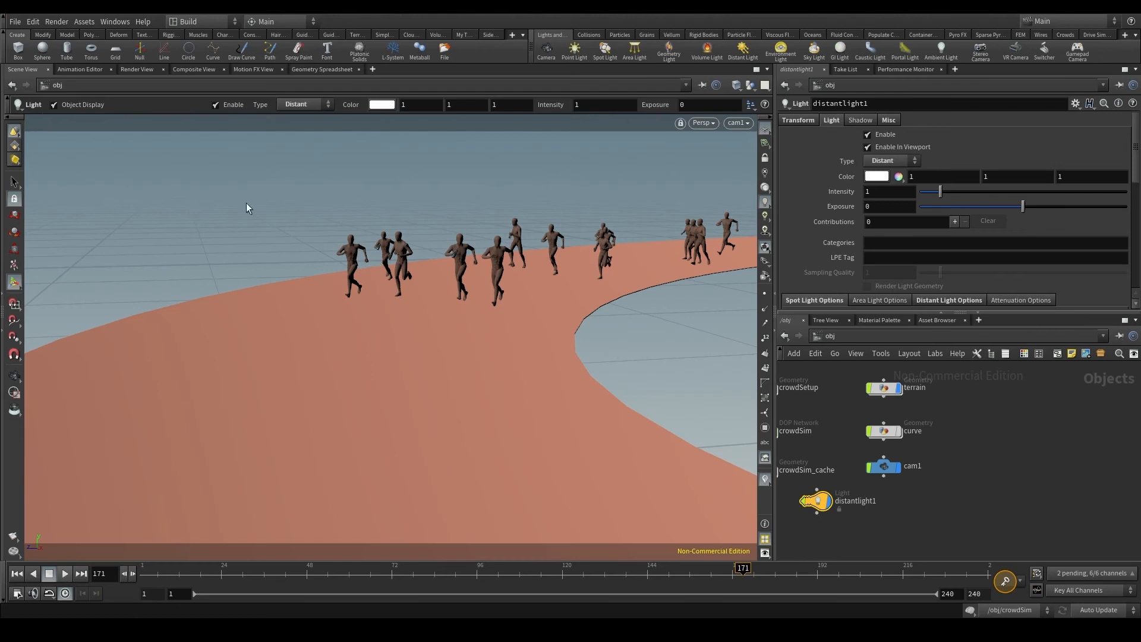
mouse_move(113, 169)
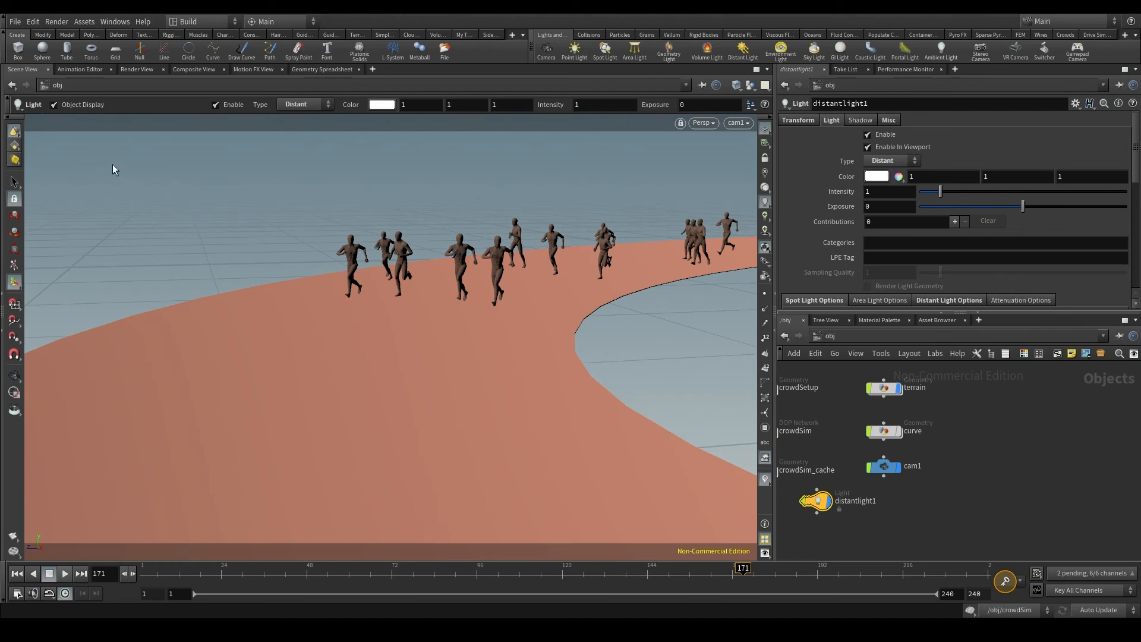
mouse_move(379, 275)
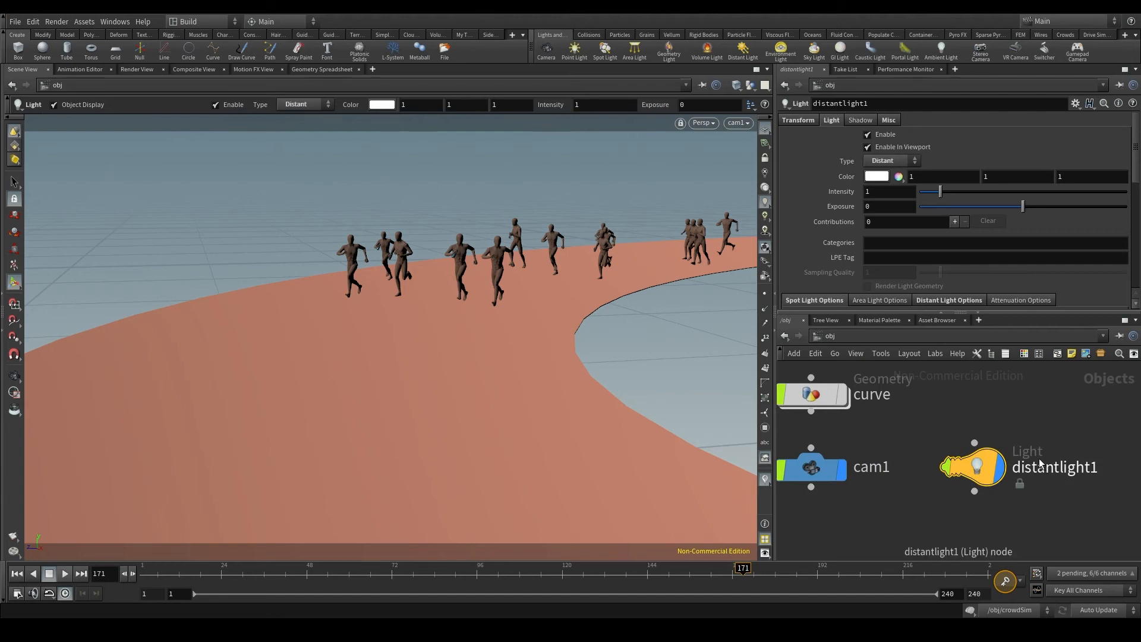
click(136, 69)
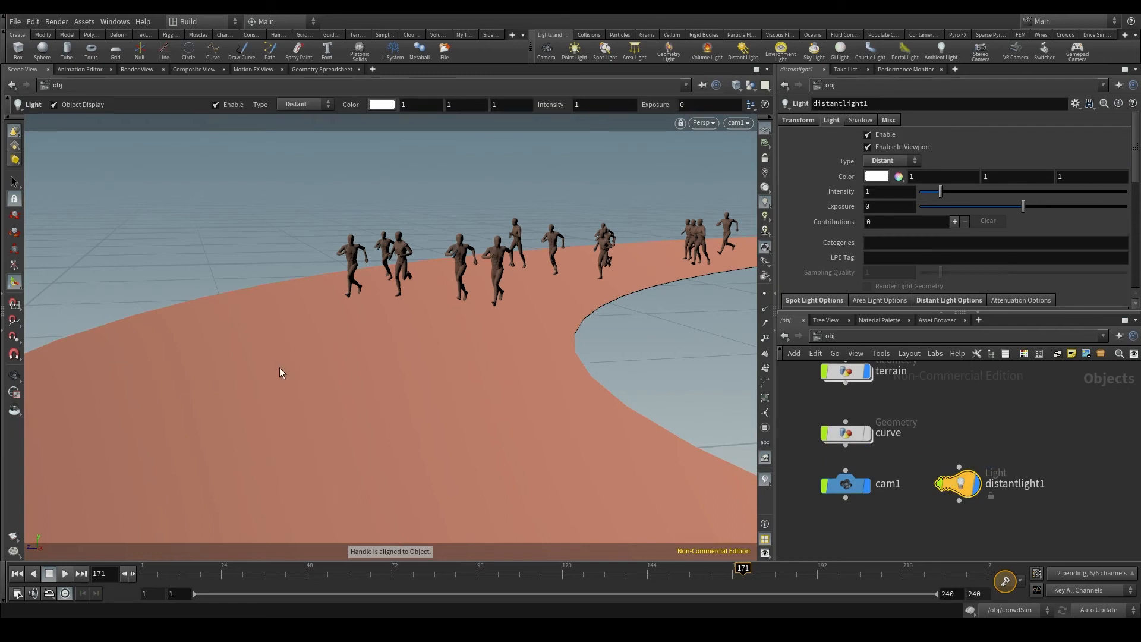
mouse_move(136, 71)
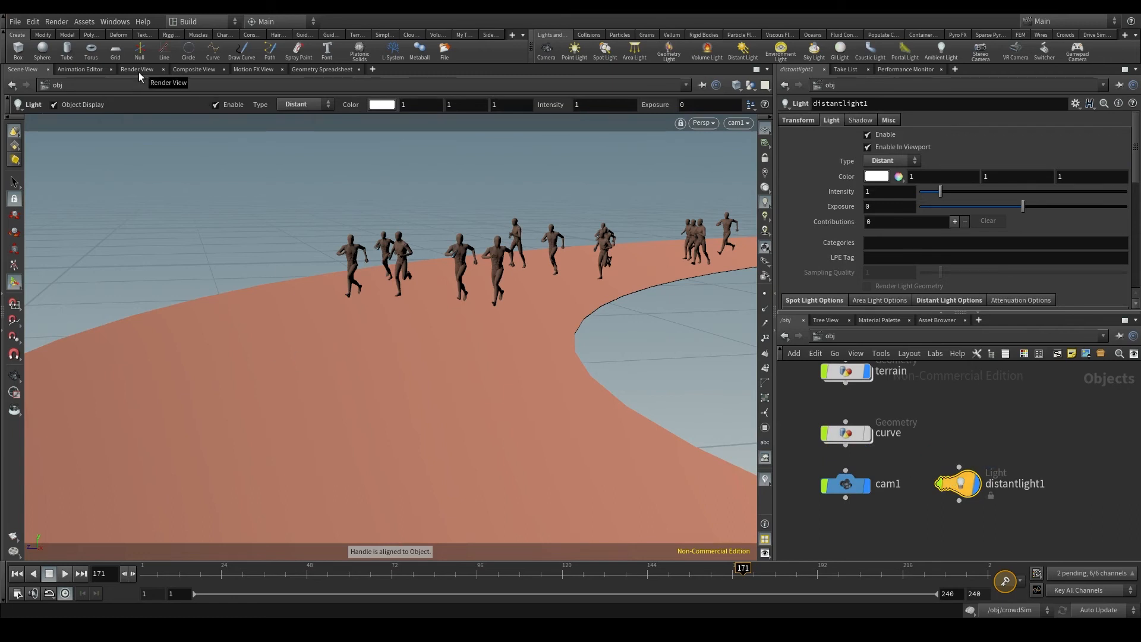
mouse_move(507, 481)
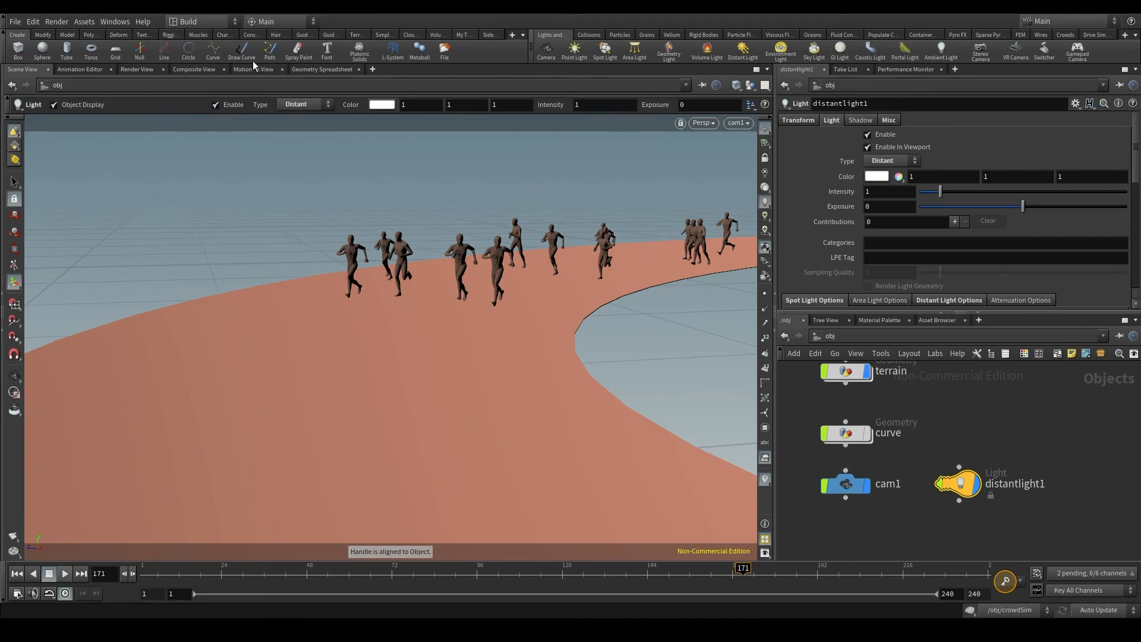
mouse_move(137, 72)
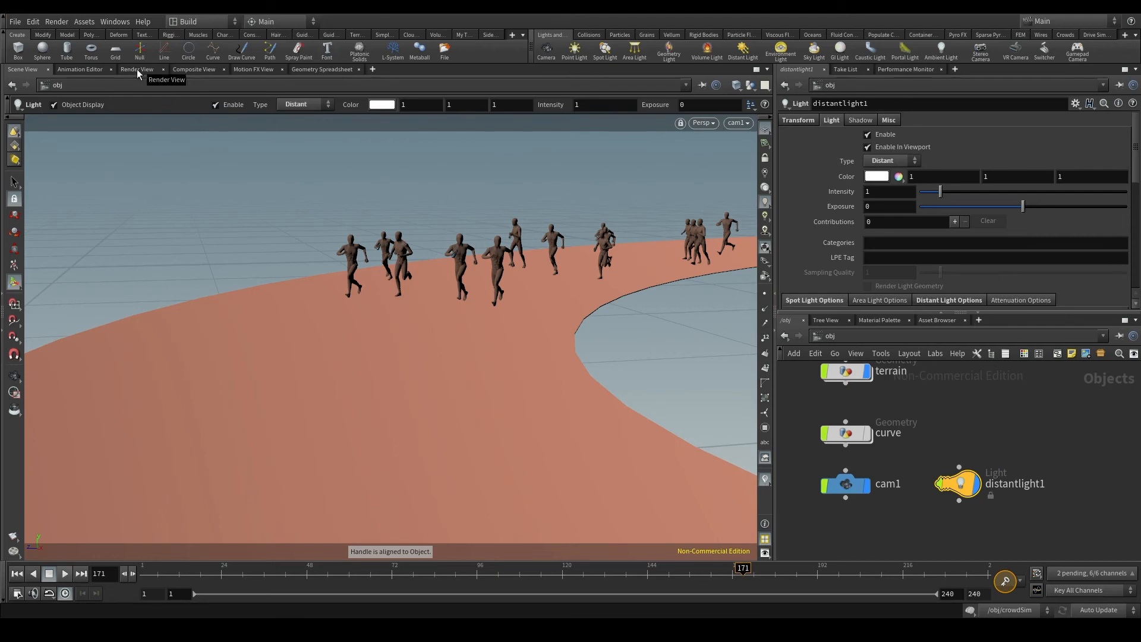
Switch the viewer to the black, empty Render View.
click(137, 68)
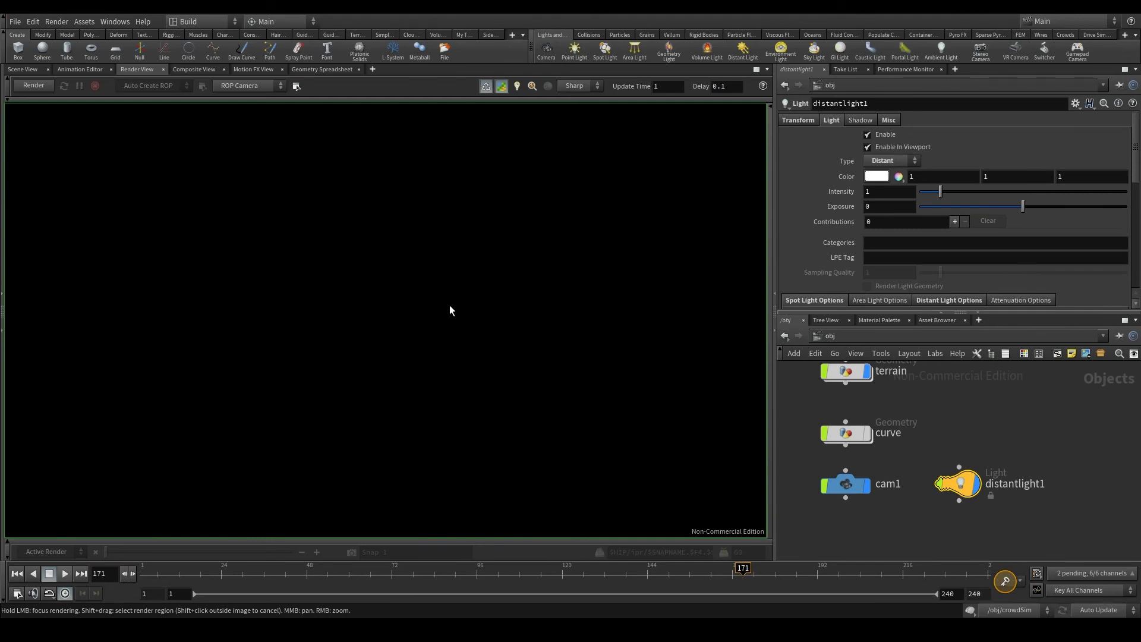
mouse_move(445, 287)
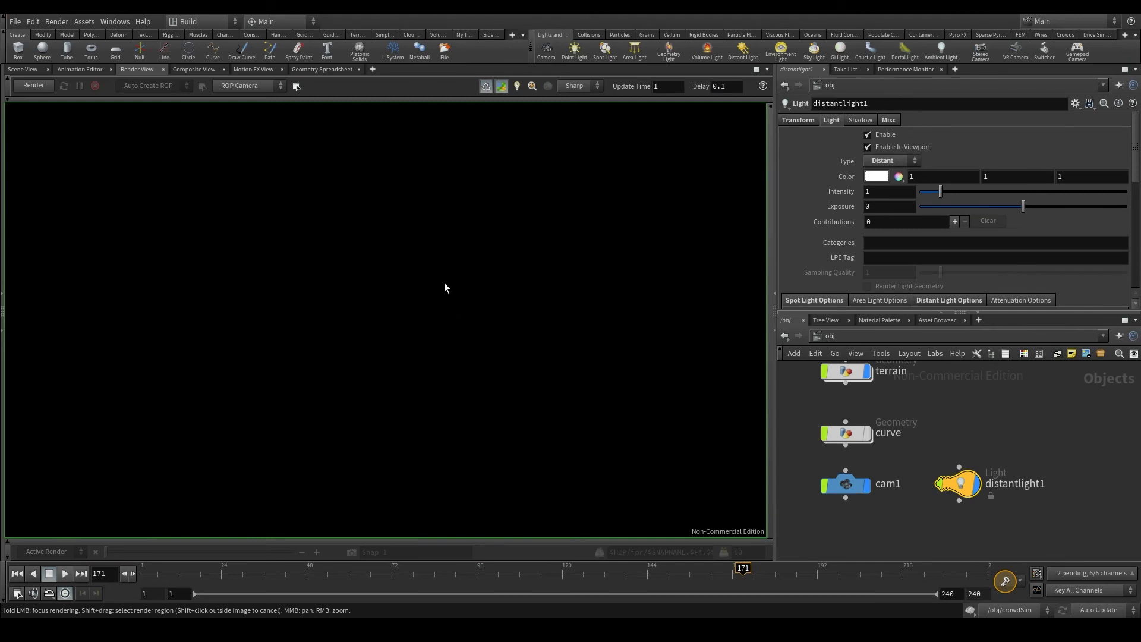
mouse_move(417, 356)
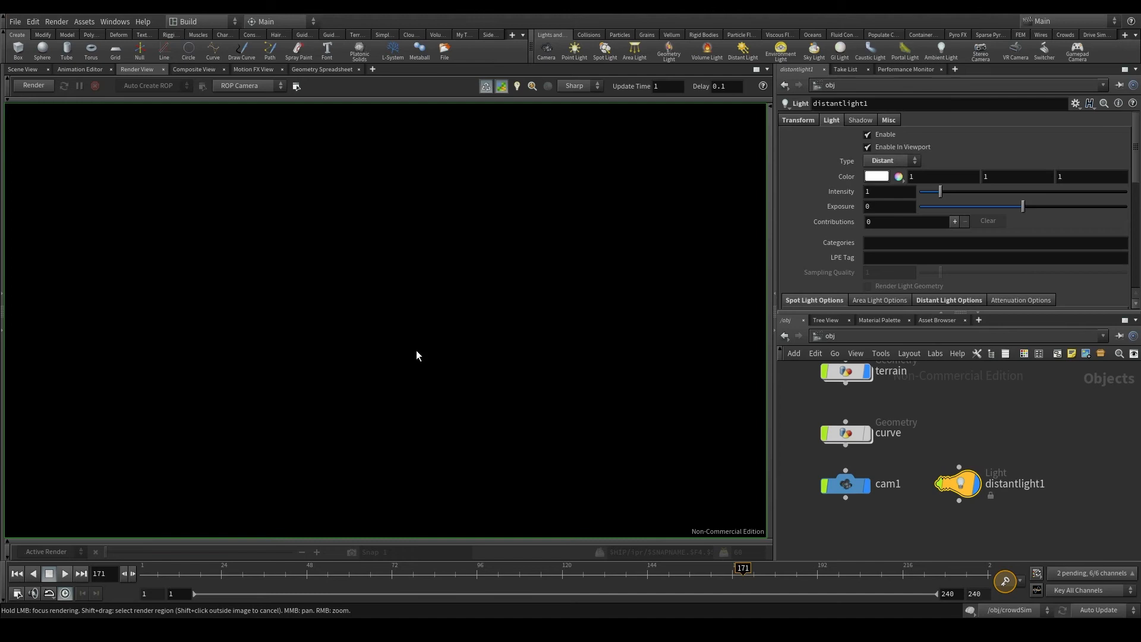
mouse_move(405, 342)
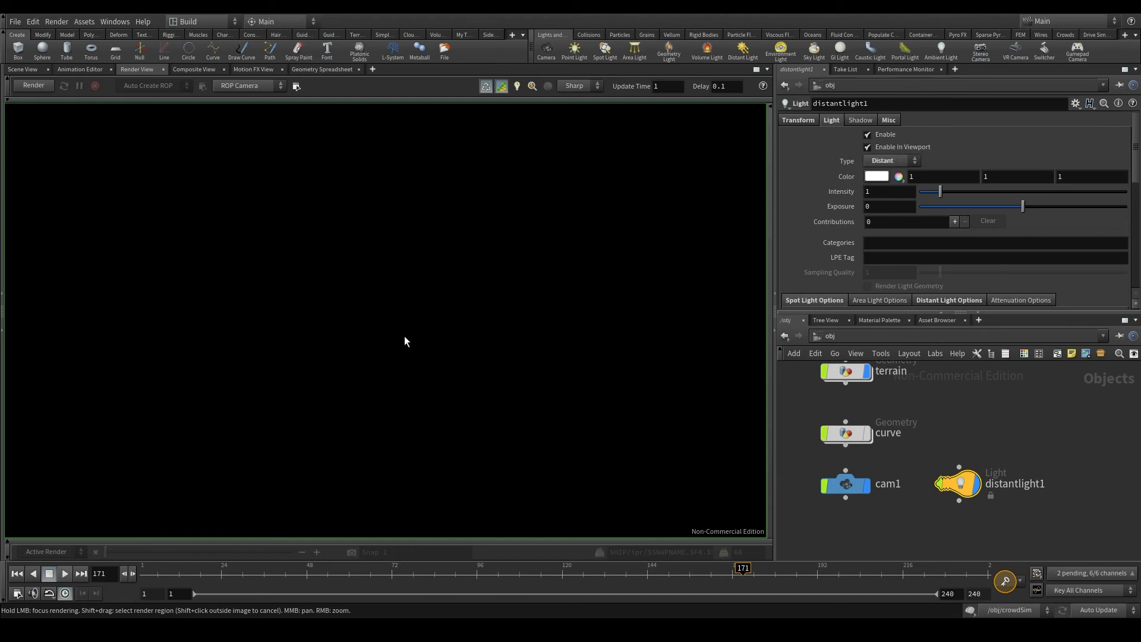
mouse_move(428, 362)
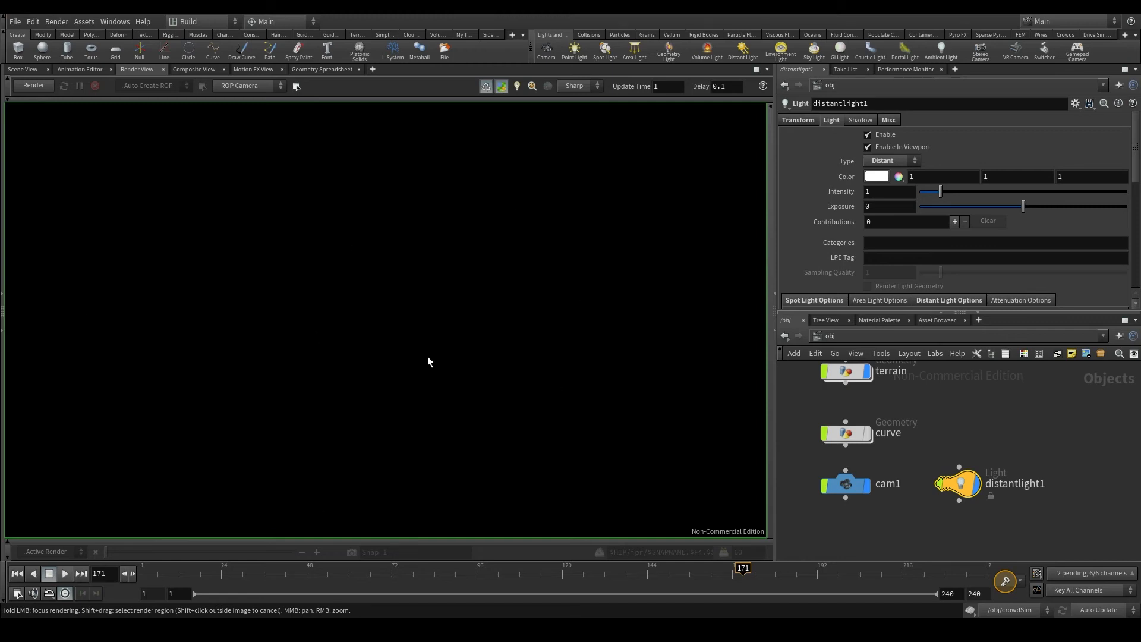
mouse_move(1079, 502)
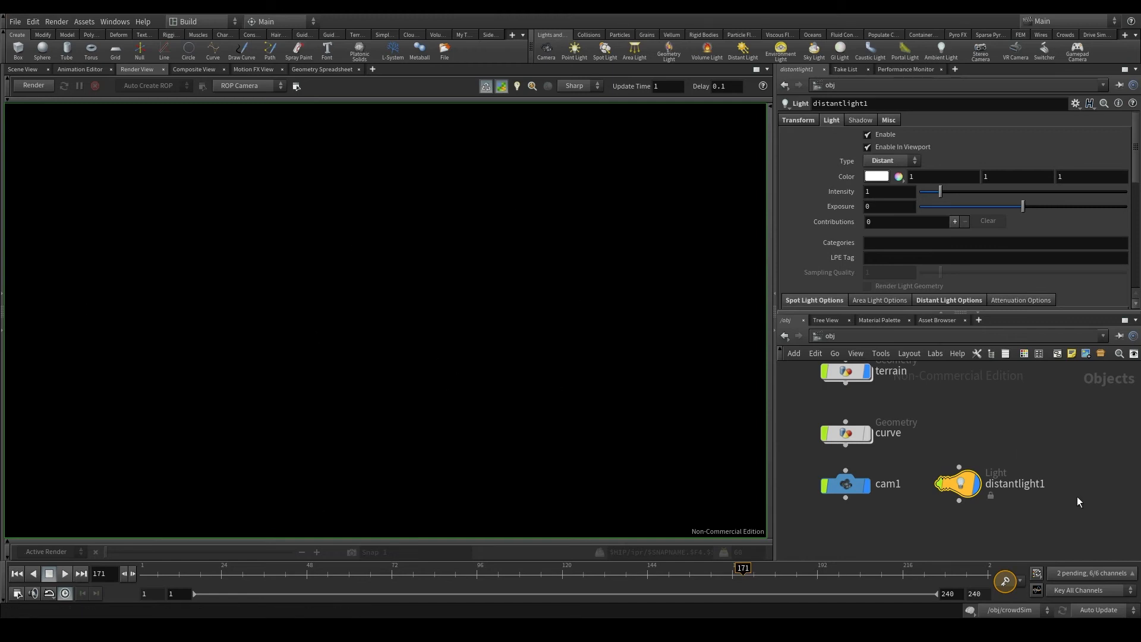
mouse_move(1049, 502)
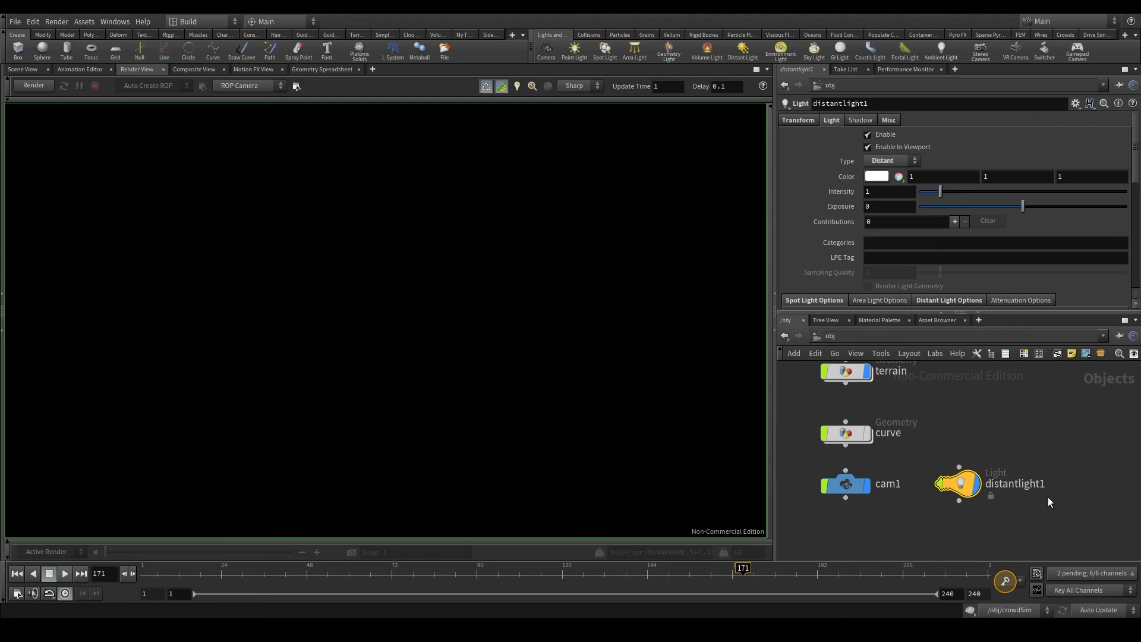
mouse_move(800, 414)
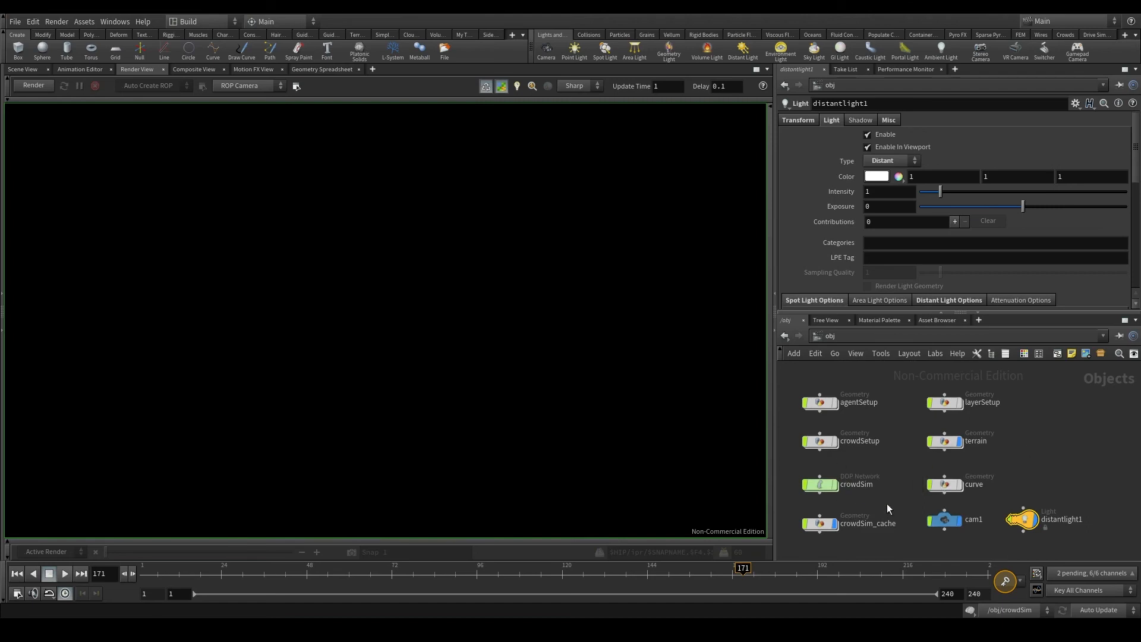
mouse_move(886, 507)
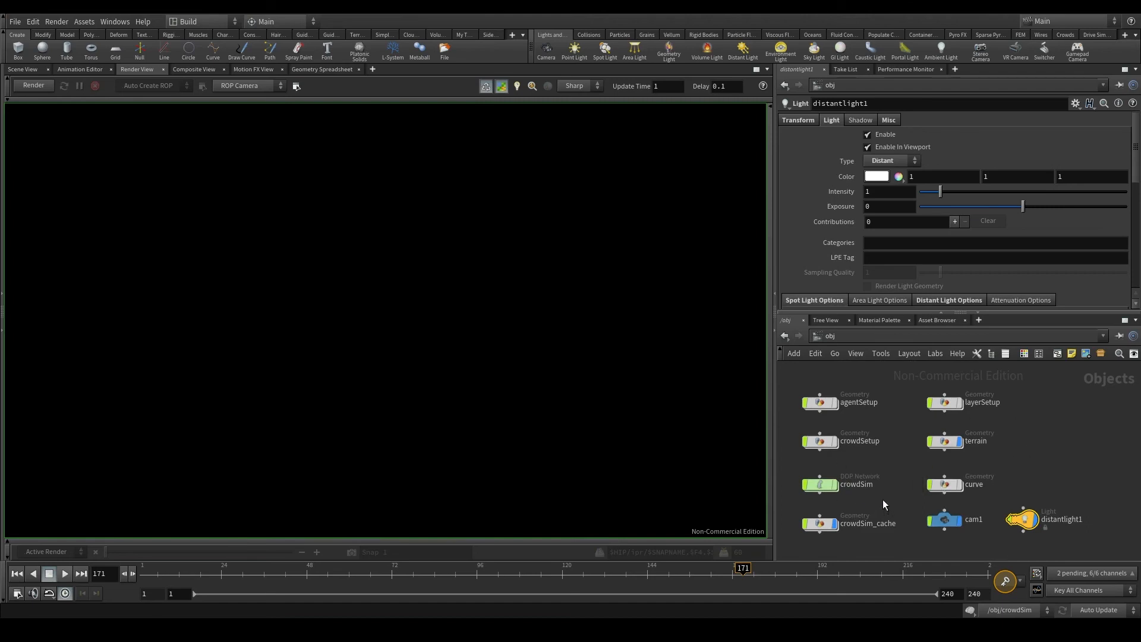
mouse_move(22, 69)
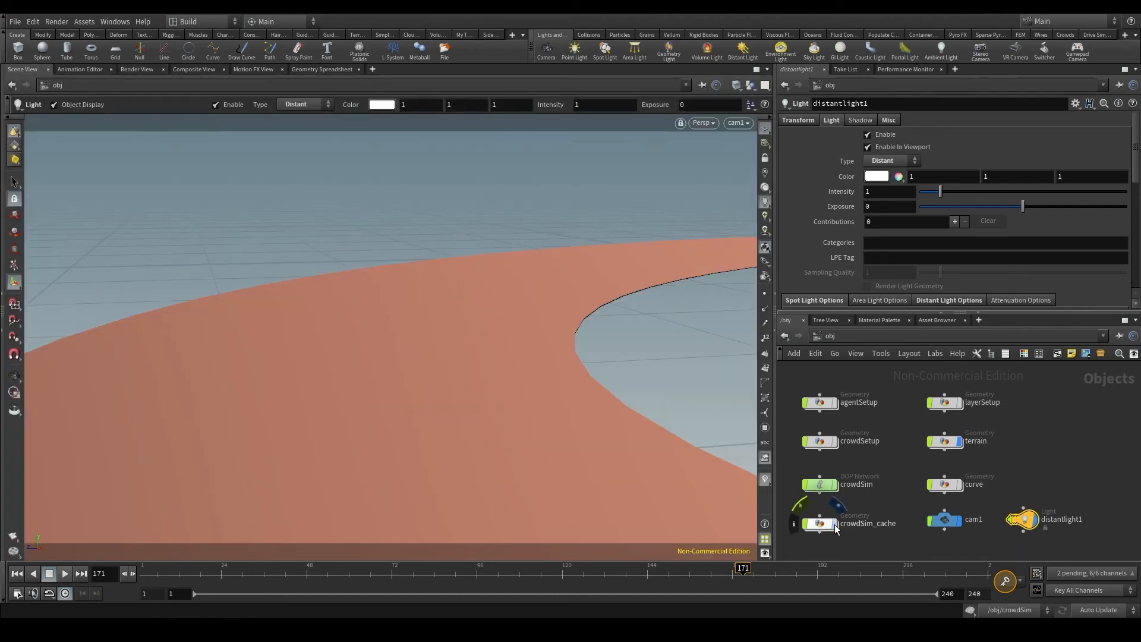
Select crowdSim_cache and turn on its display flag to show the runners.
click(820, 523)
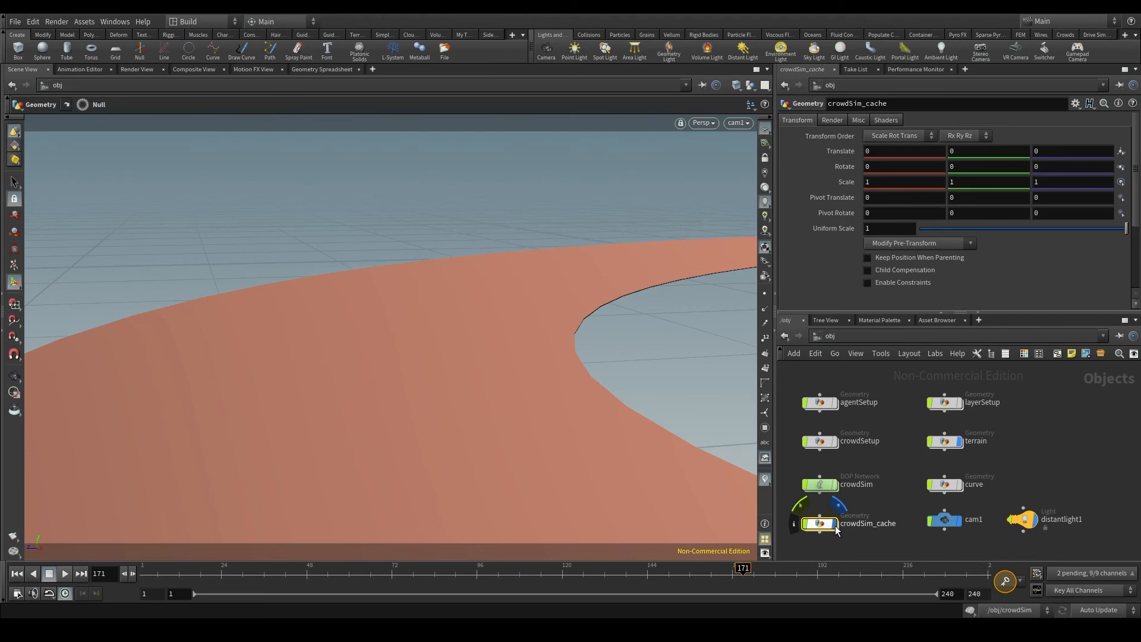
click(946, 440)
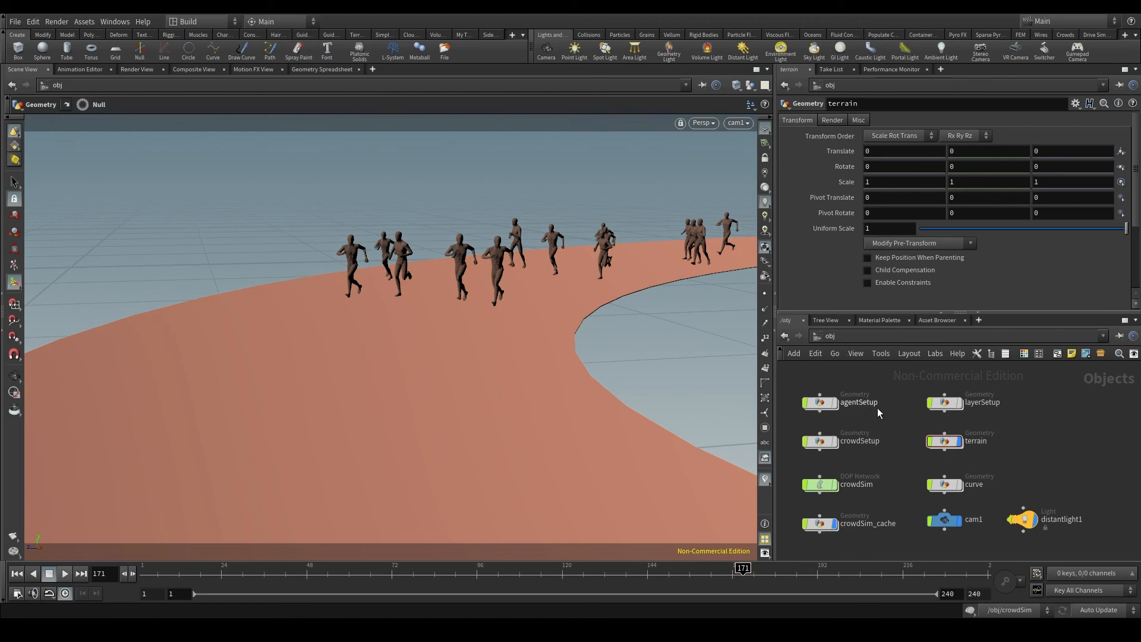
mouse_move(876, 422)
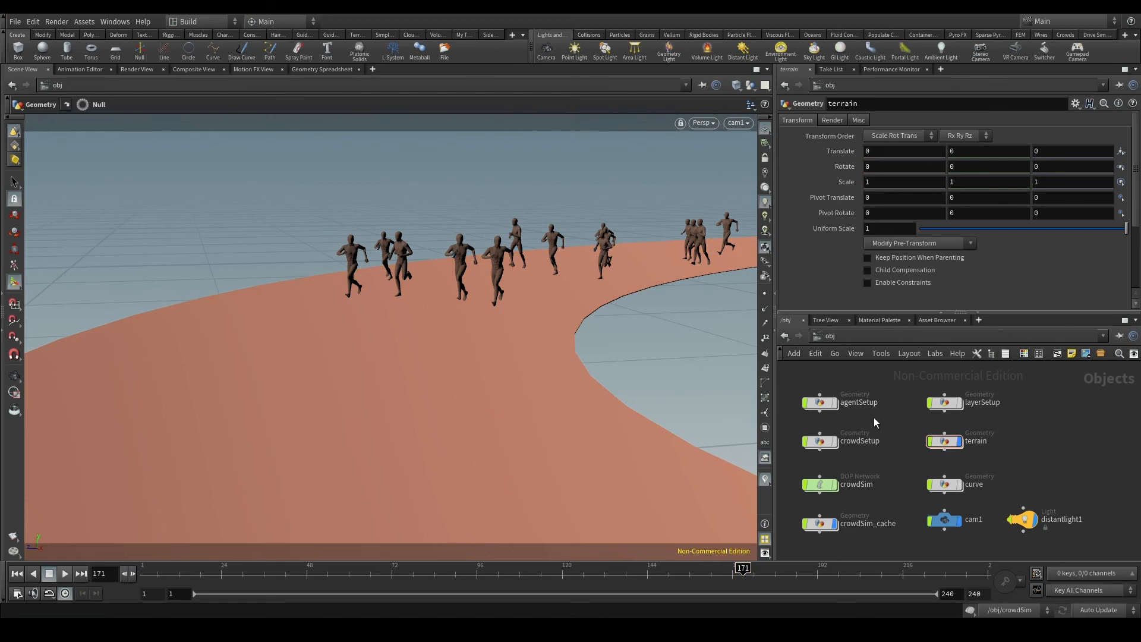
mouse_move(136, 69)
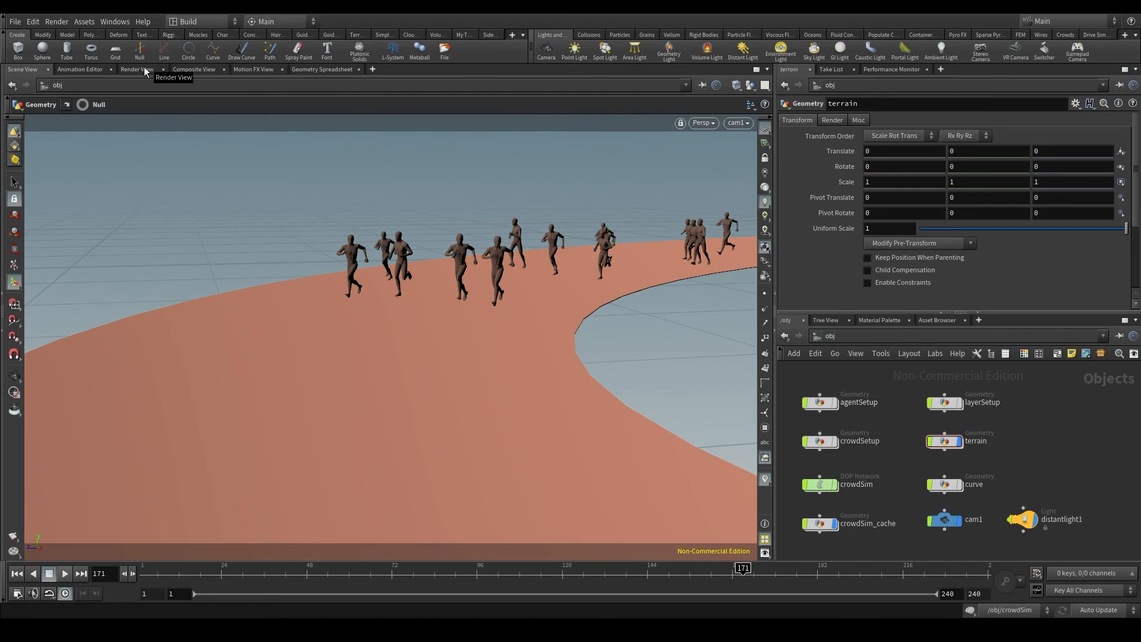
Switch to the Render View and start a Mantra IPR render of the crowd on the terrain.
click(137, 69)
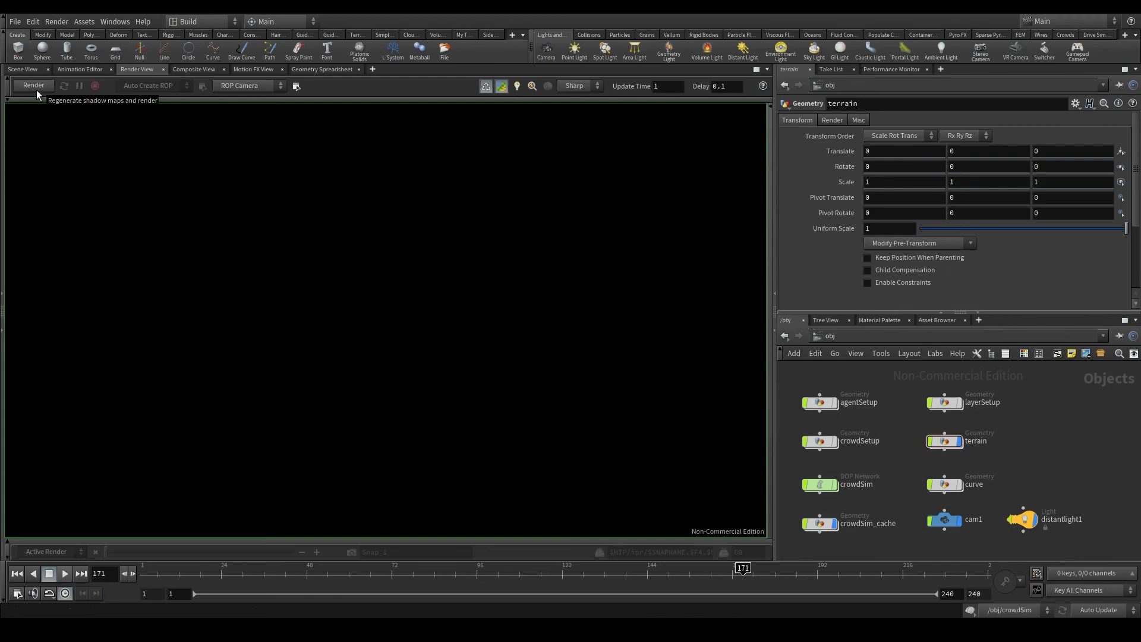
click(32, 85)
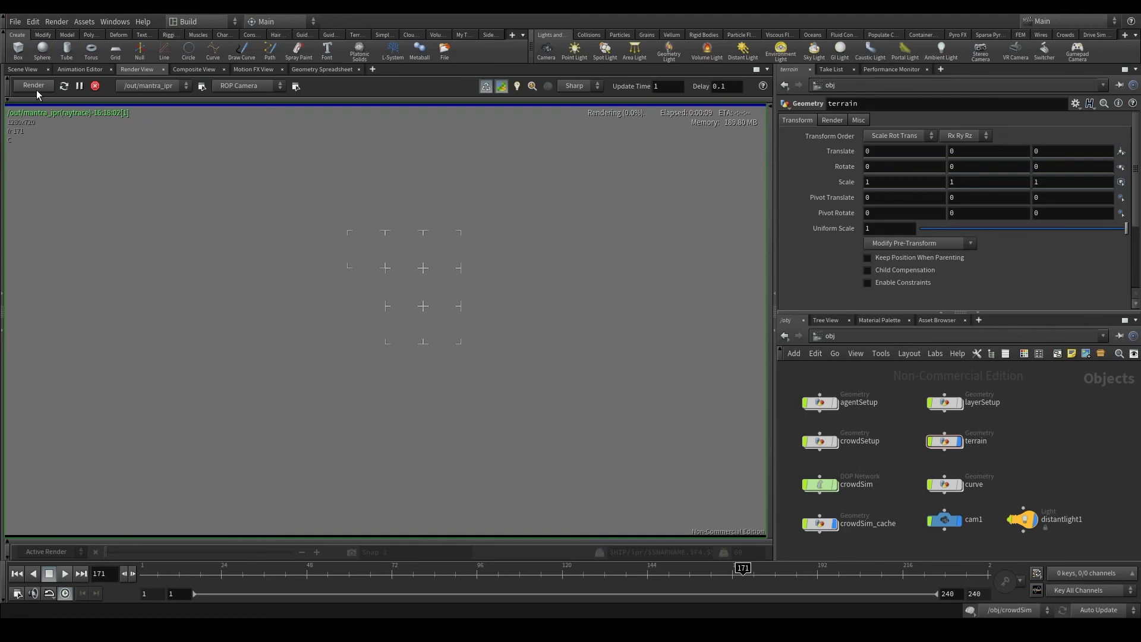
mouse_move(428, 252)
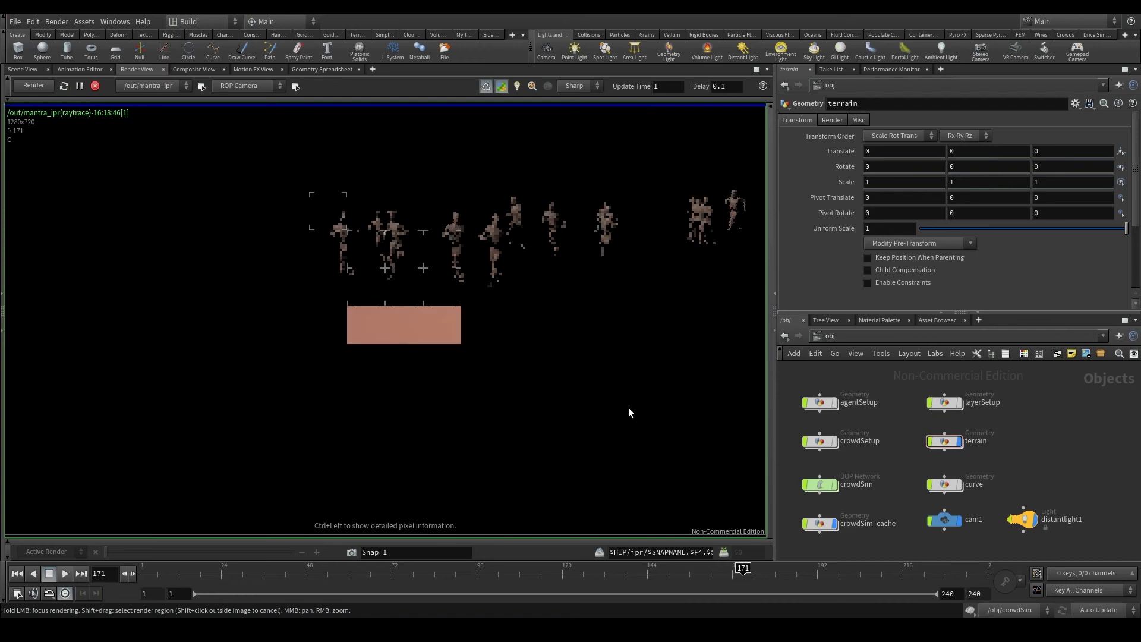
click(33, 85)
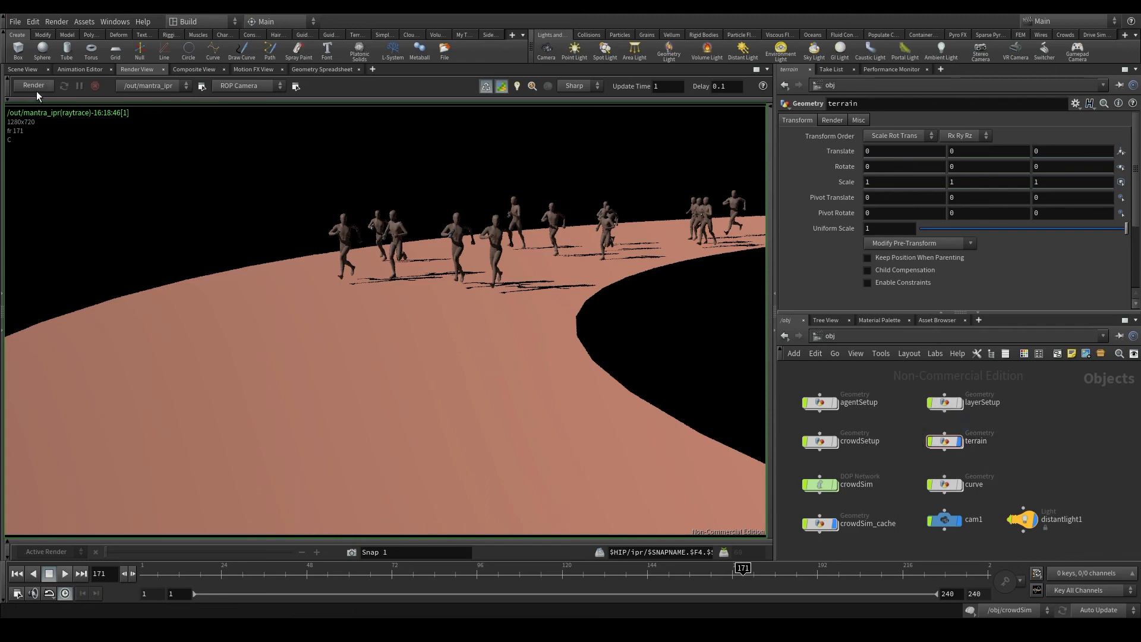
Re-render the runners with freshly generated shadow maps.
click(32, 85)
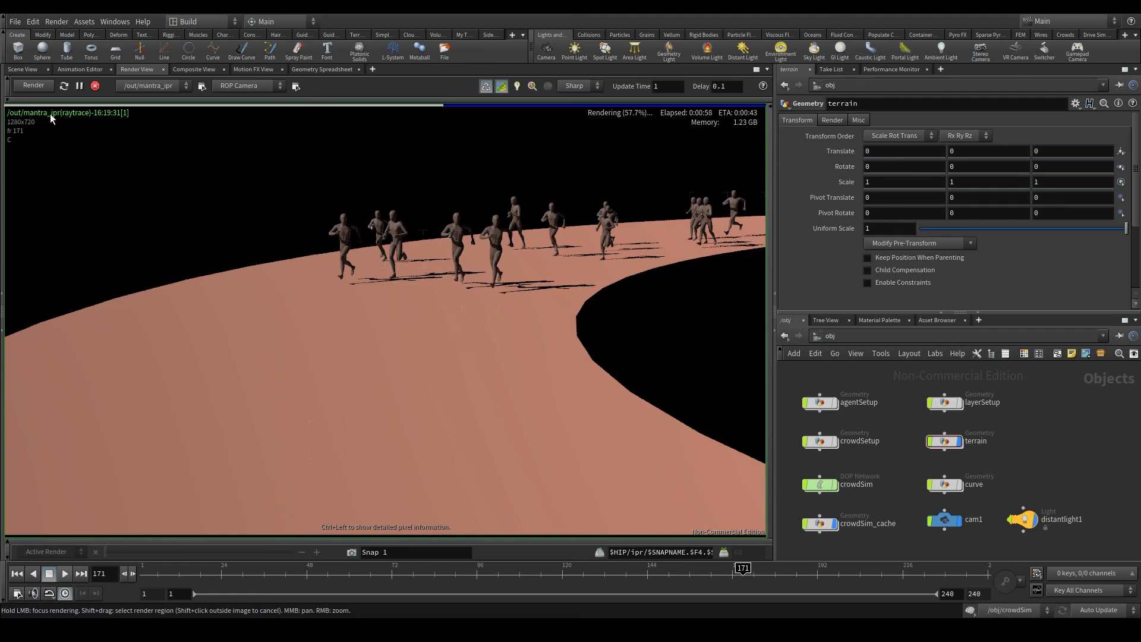
mouse_move(42, 119)
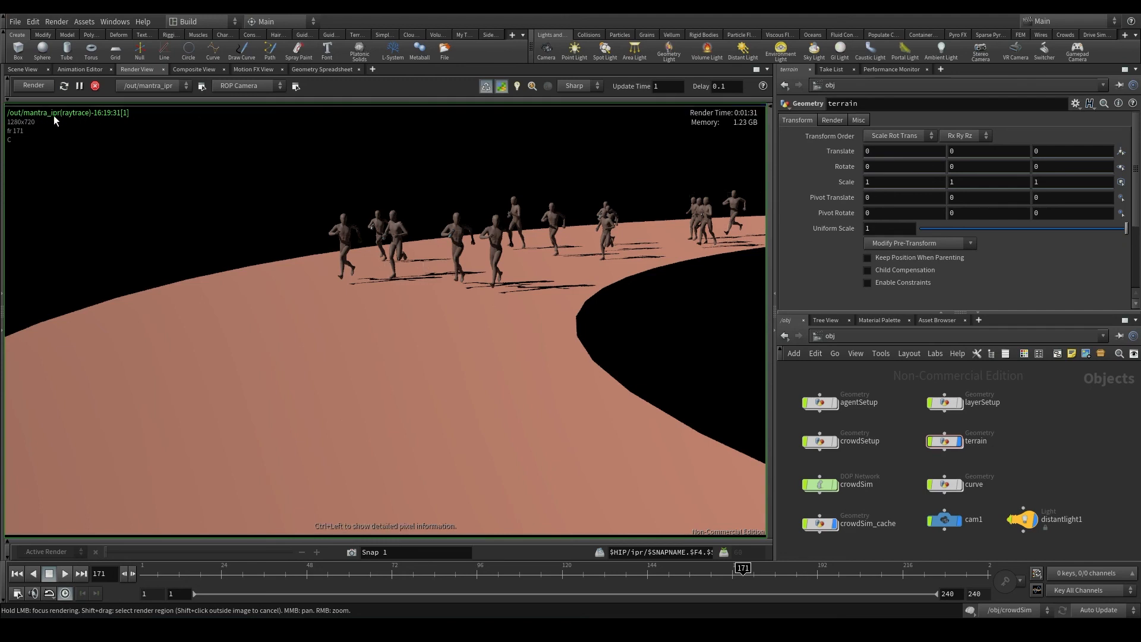
Navigate the network editor through Other Networks to the out context with mantra_ipr.
click(830, 335)
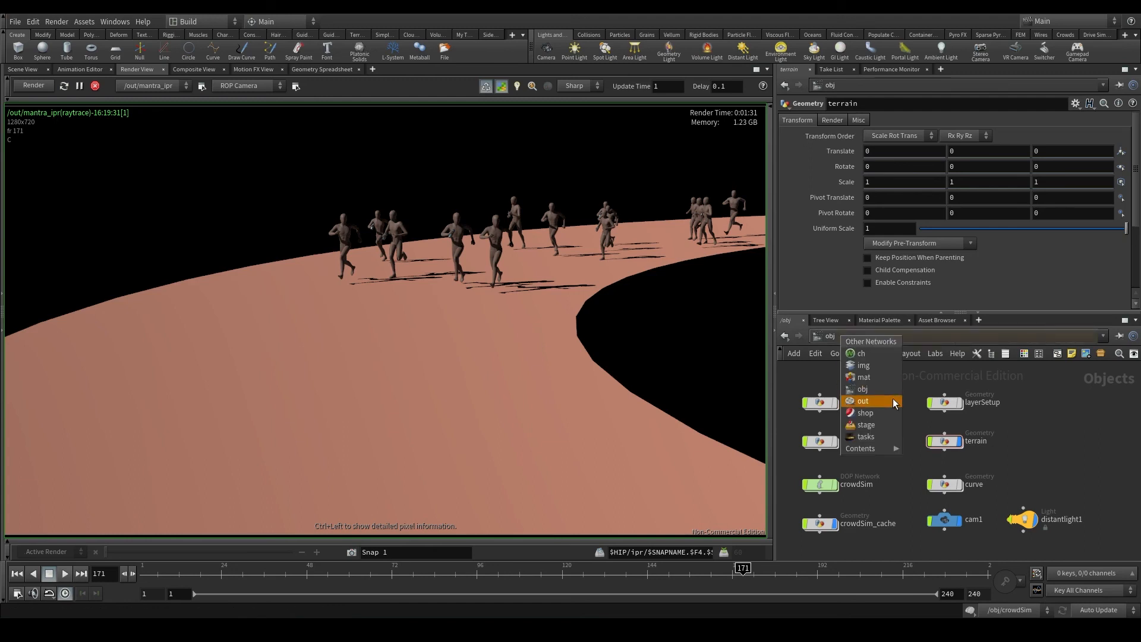
click(862, 389)
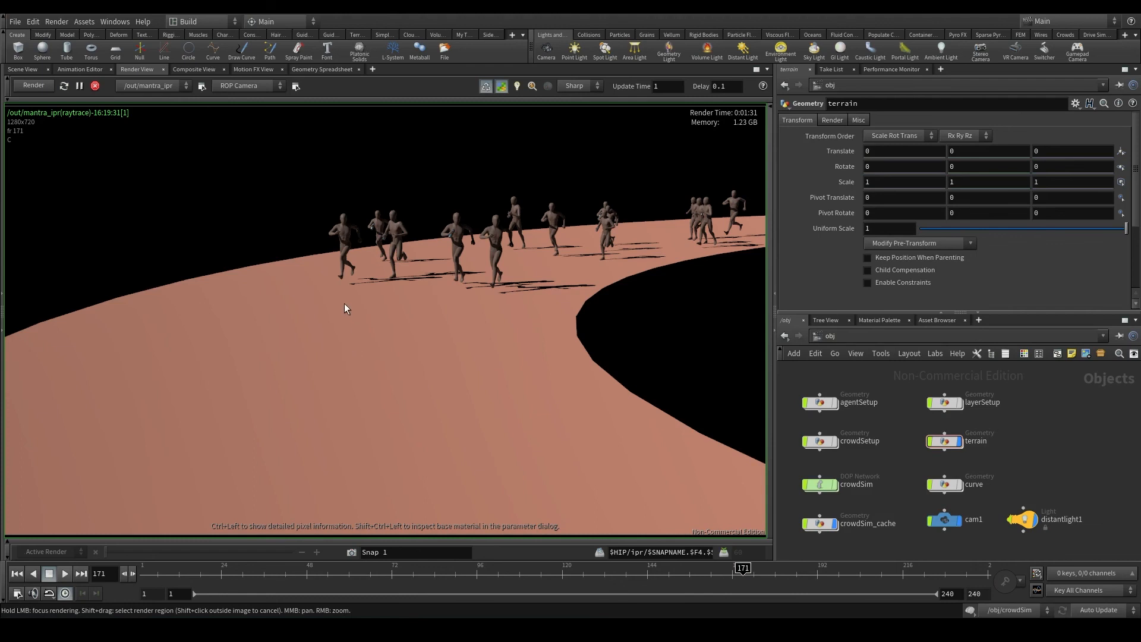
click(828, 335)
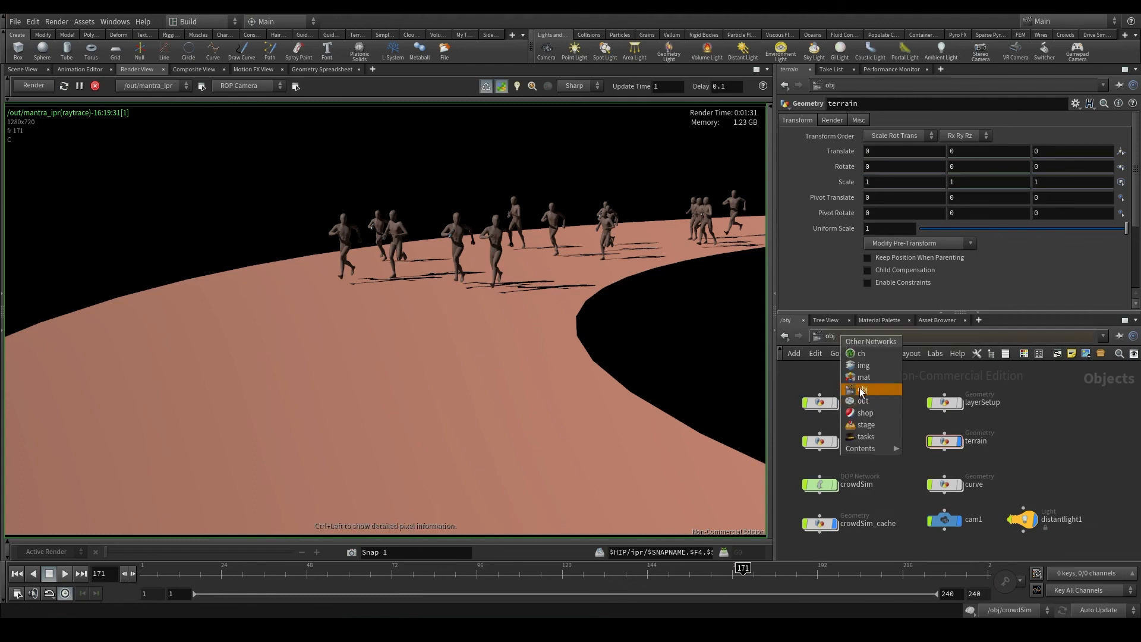
mouse_move(873, 377)
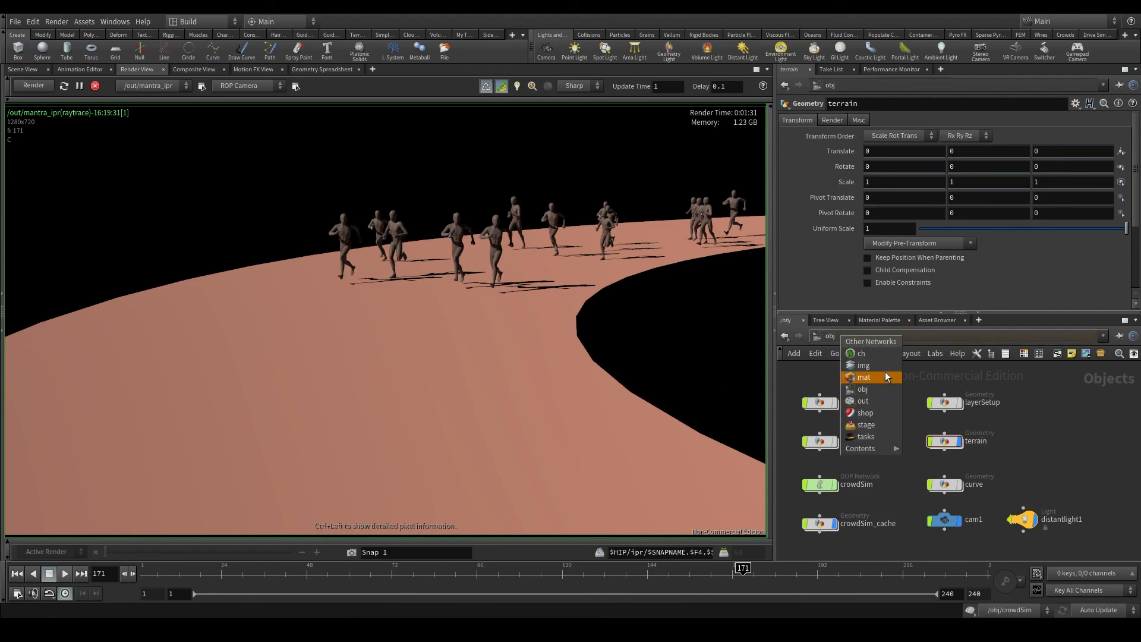
mouse_move(877, 381)
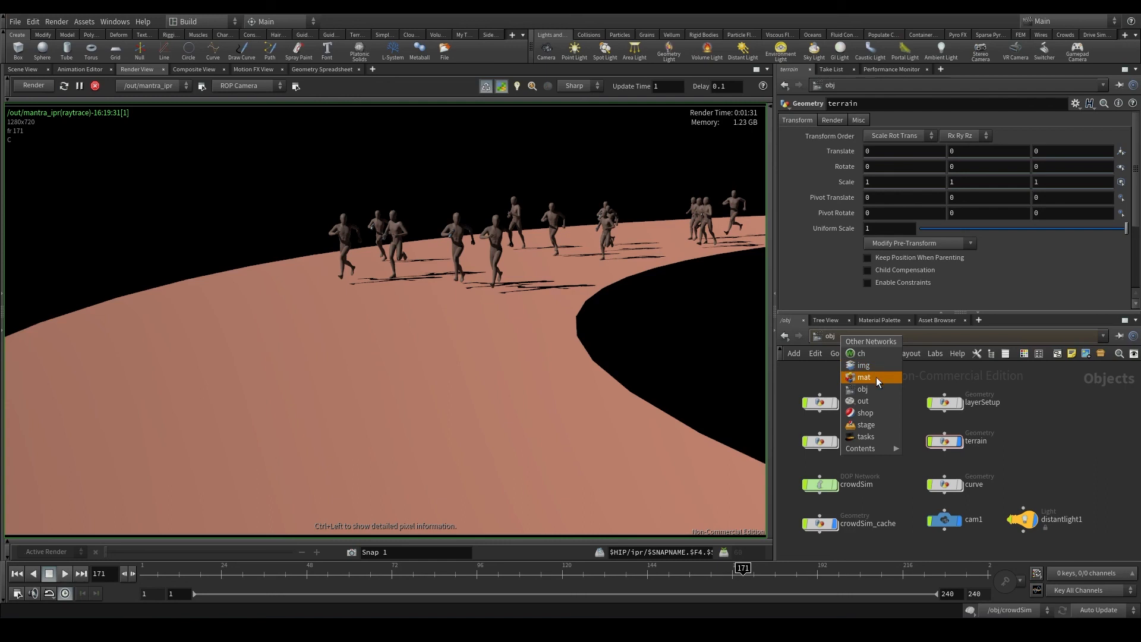
mouse_move(892, 401)
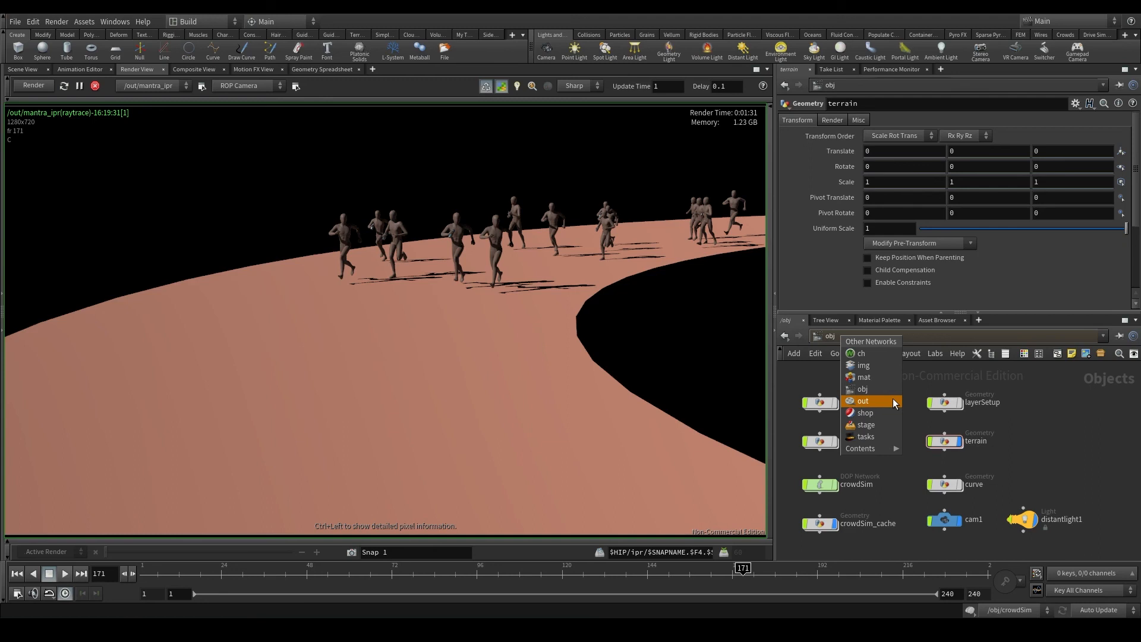
click(861, 400)
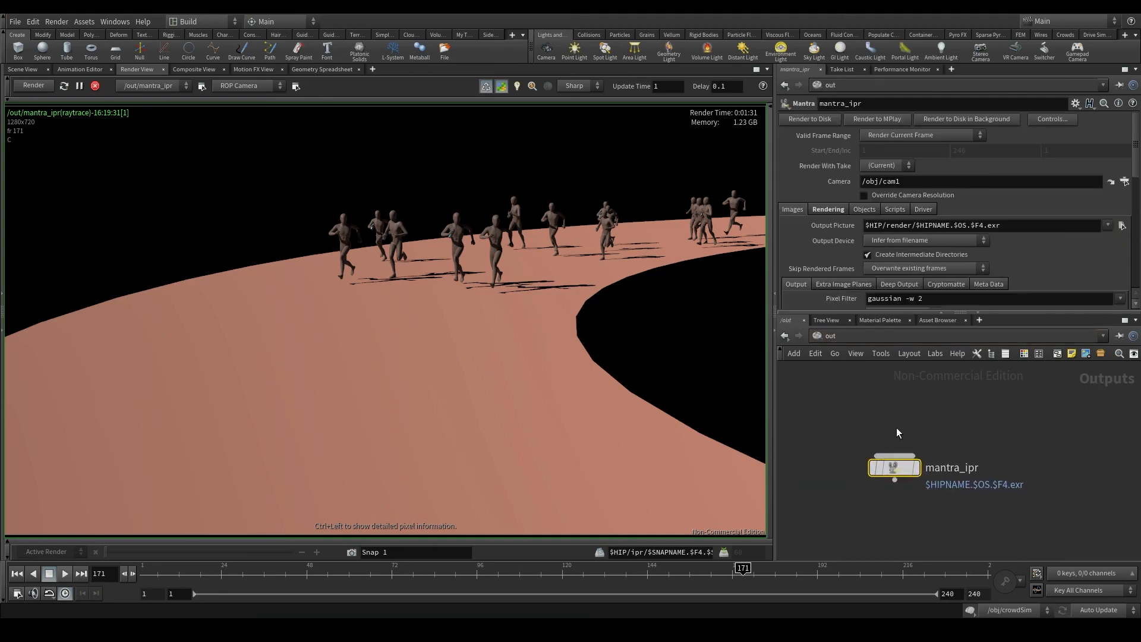
mouse_move(959, 473)
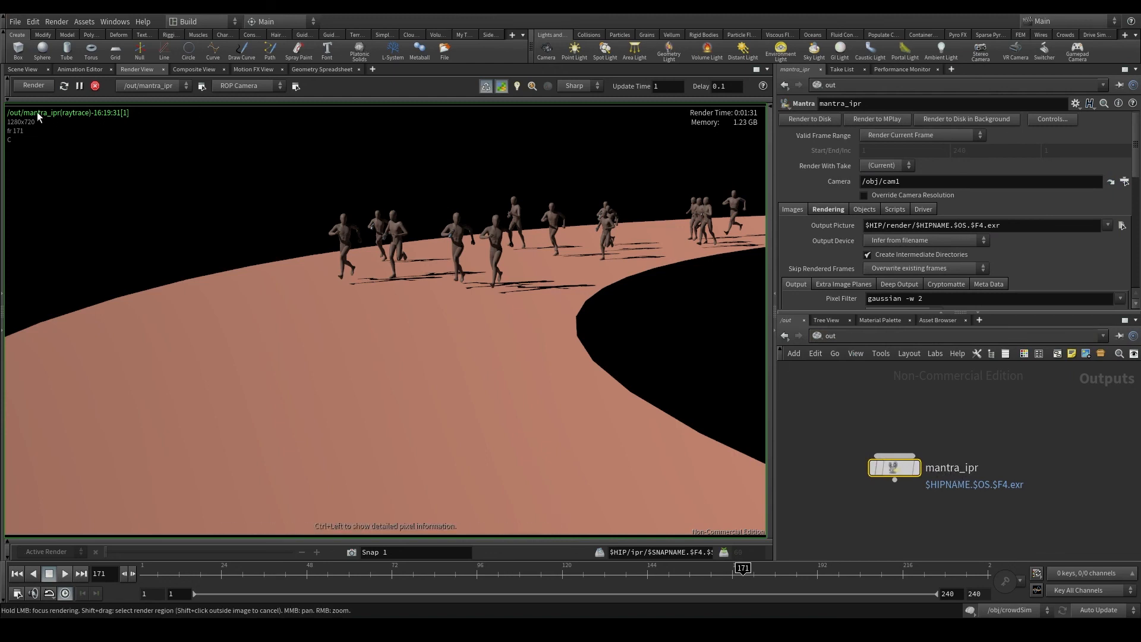
mouse_move(49, 120)
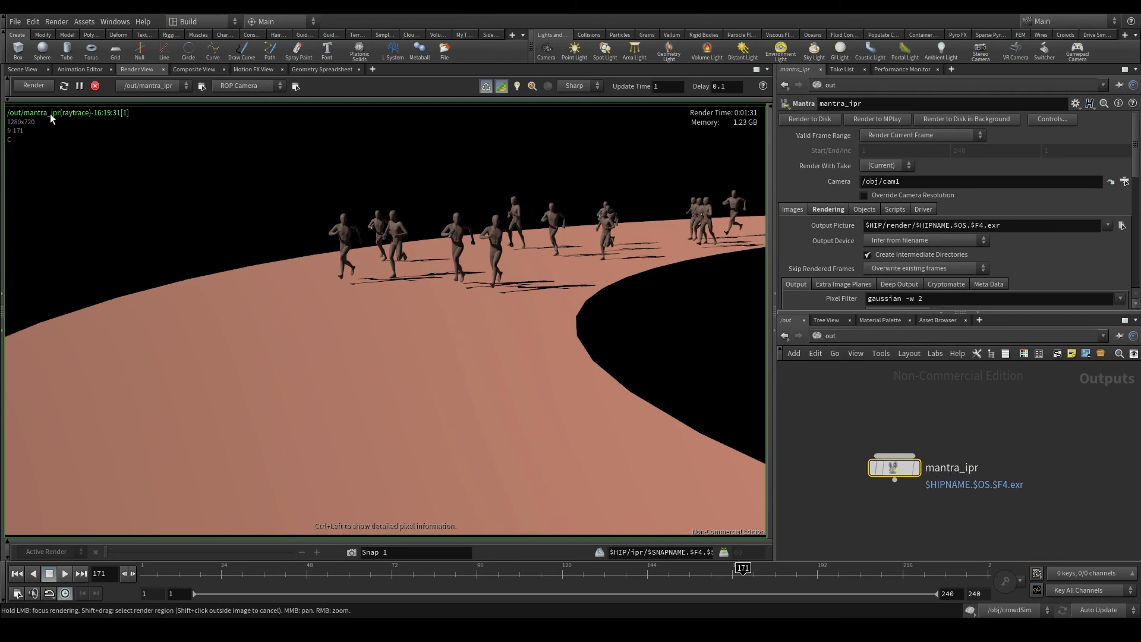
Nudge the mantra_ipr node up and to the left in the out network.
drag(893, 467, 877, 458)
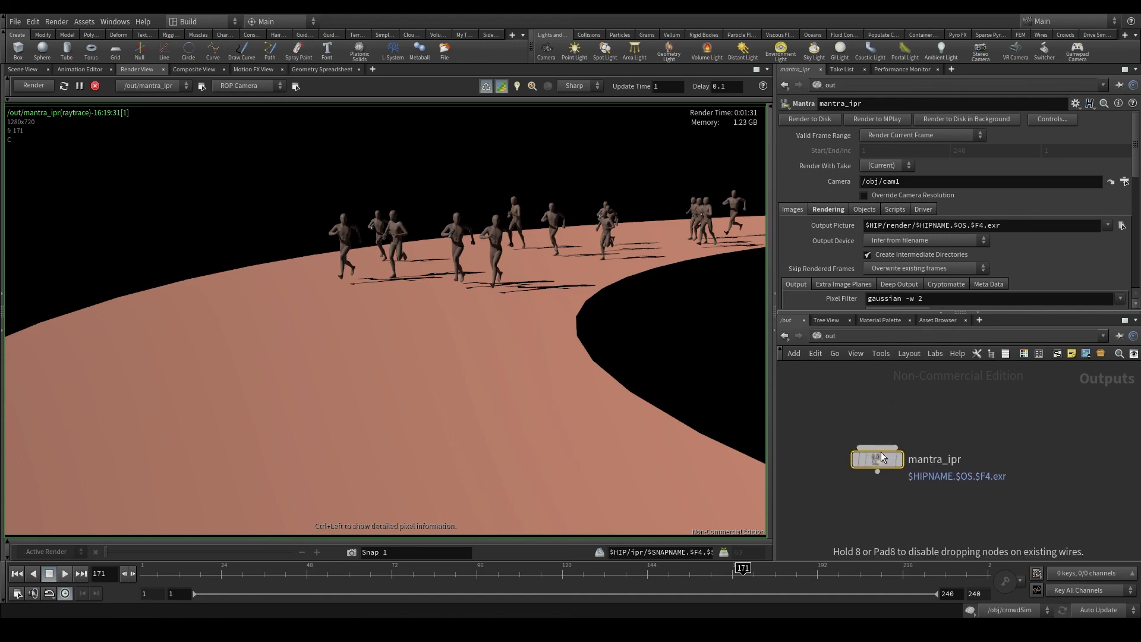